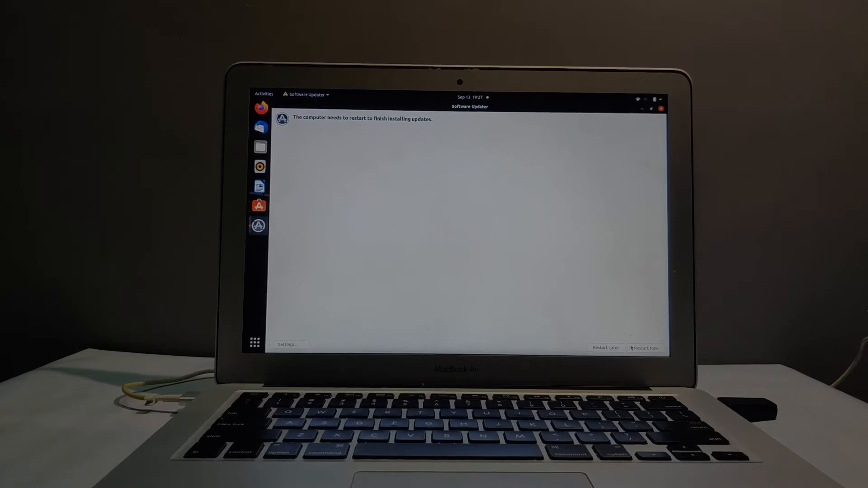
Select the user account tile on the macOS login screen and log in.
click(644, 348)
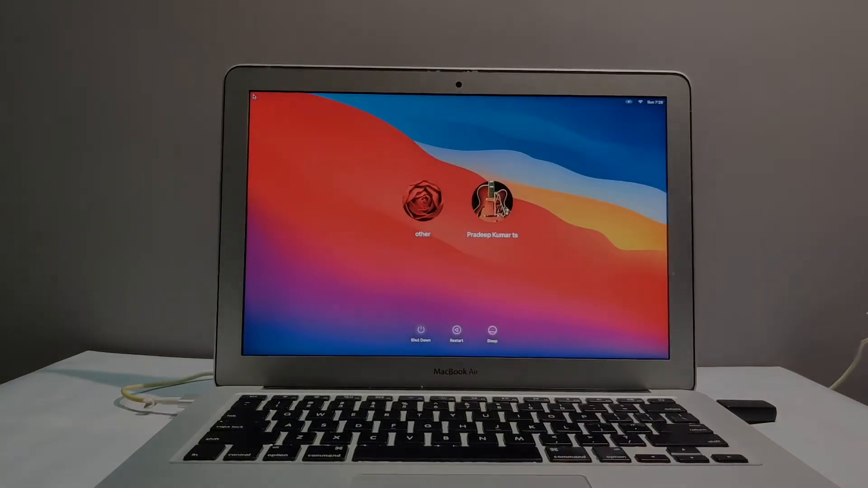
click(492, 200)
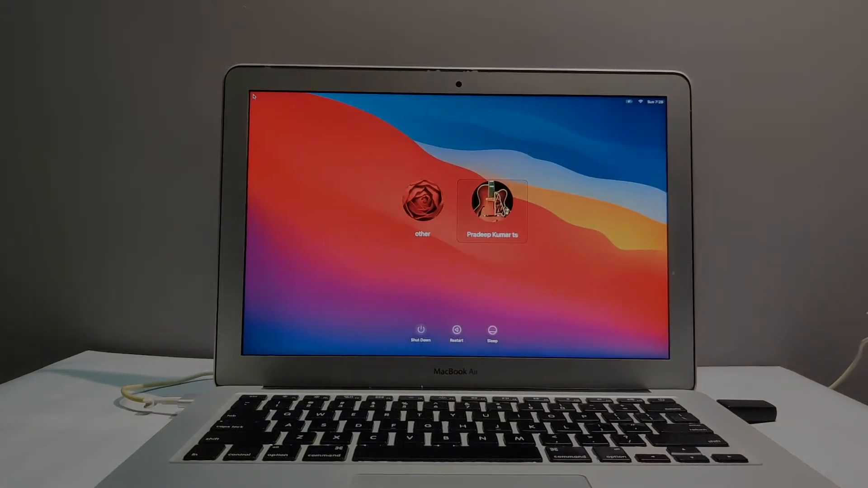
click(491, 204)
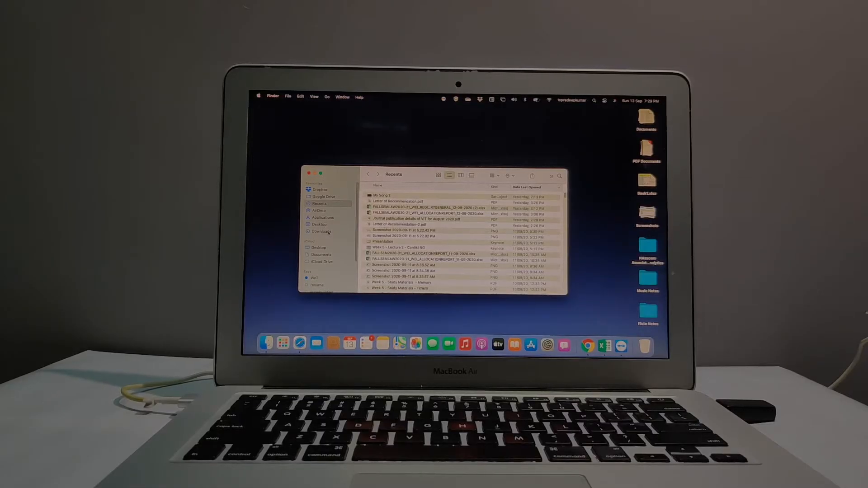
Launch Geekbench 5 from Downloads, dismiss the tryout notice, and view the Compute page.
click(321, 231)
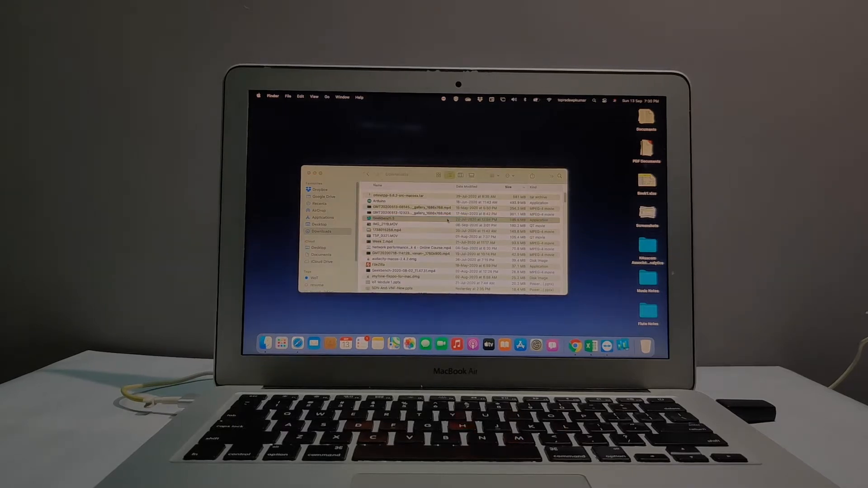
double_click(381, 217)
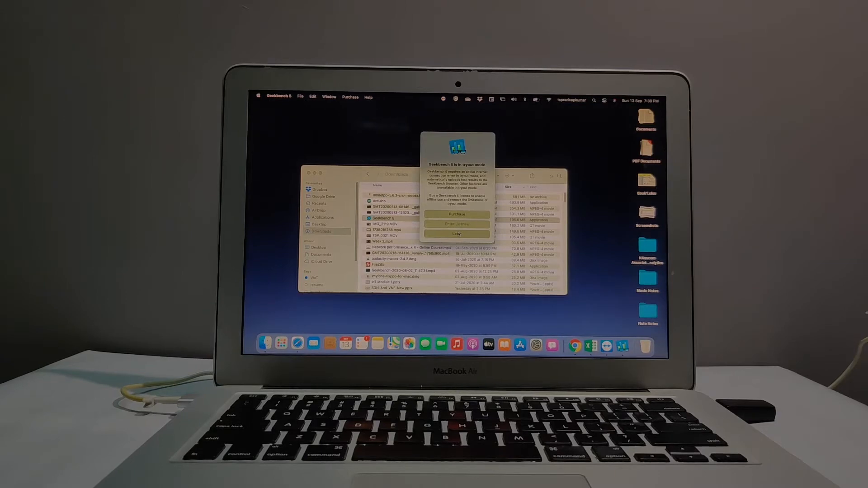
click(456, 233)
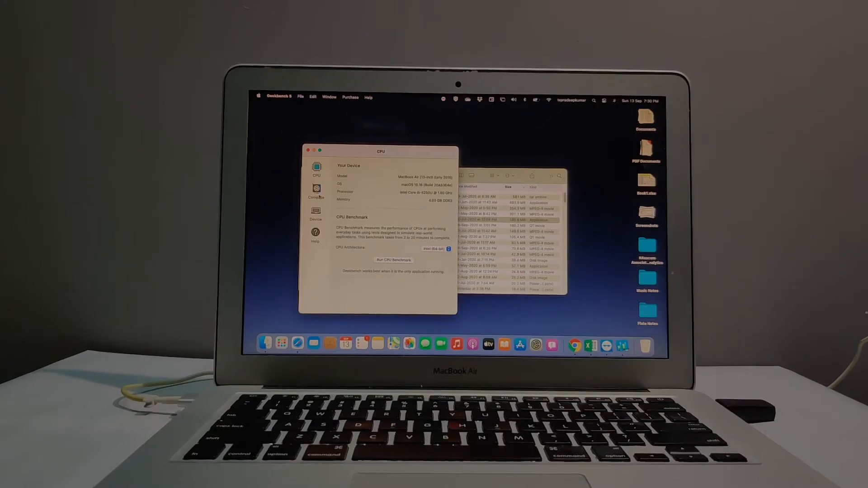
click(315, 191)
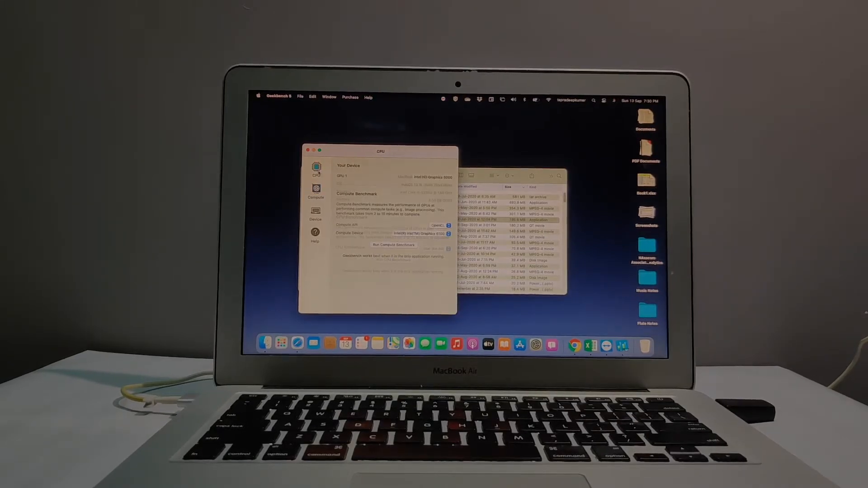
click(393, 244)
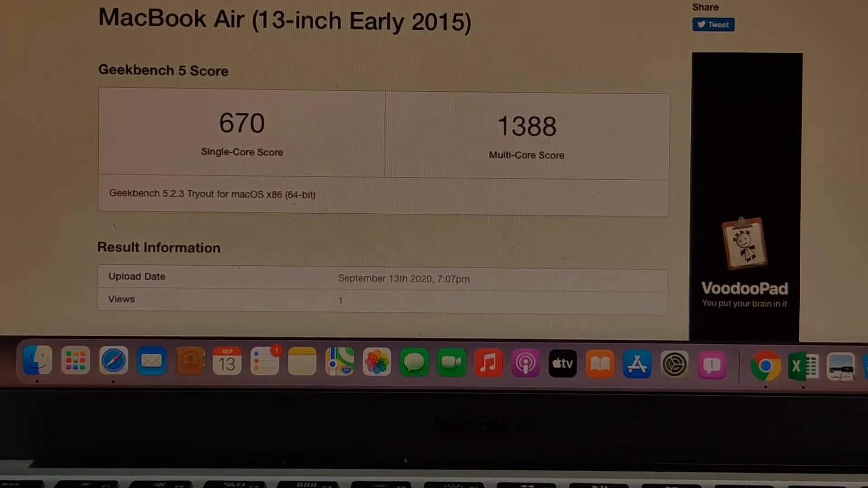
Select the upload date and scroll past macOS 11.0, i5-5250U and 4 GB DDR3 details.
double_click(241, 123)
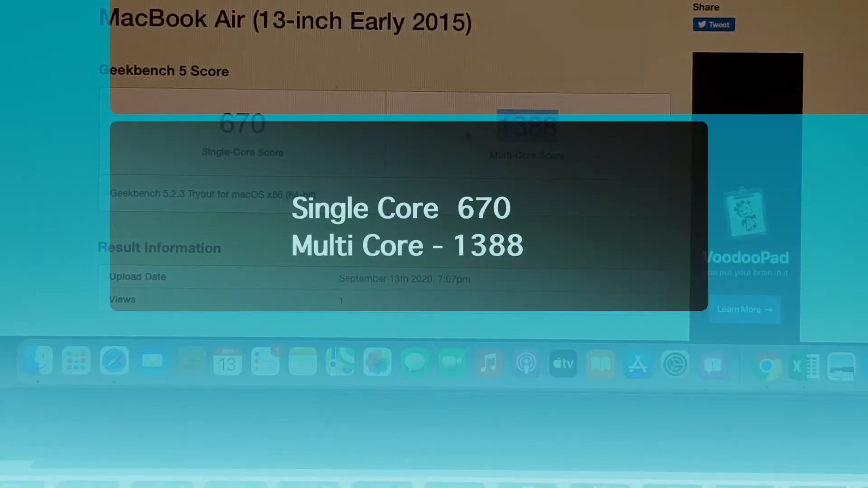
scroll(down, 3)
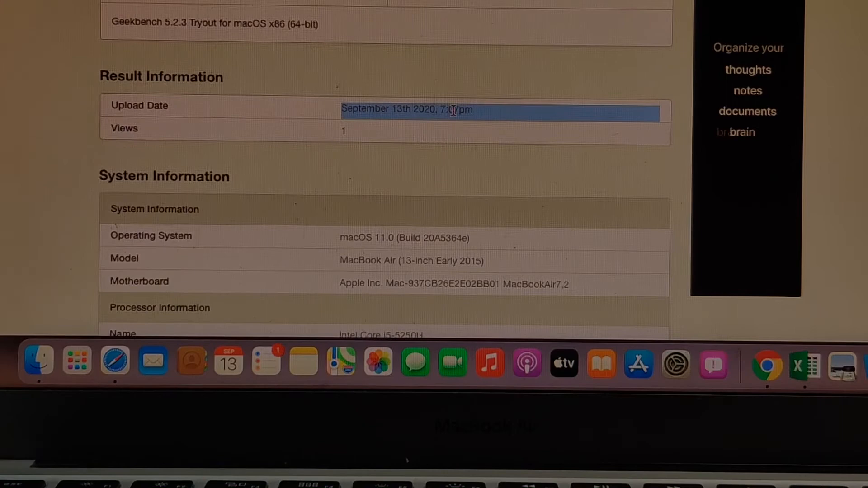
scroll(down, 3)
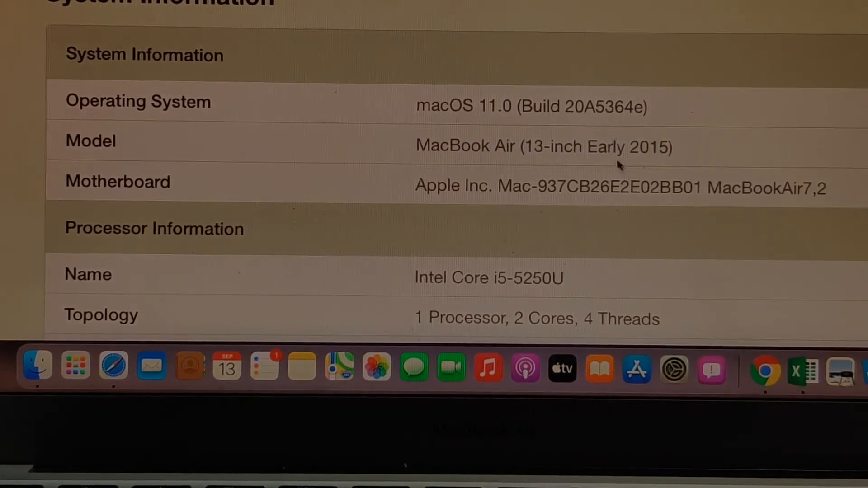
scroll(down, 3)
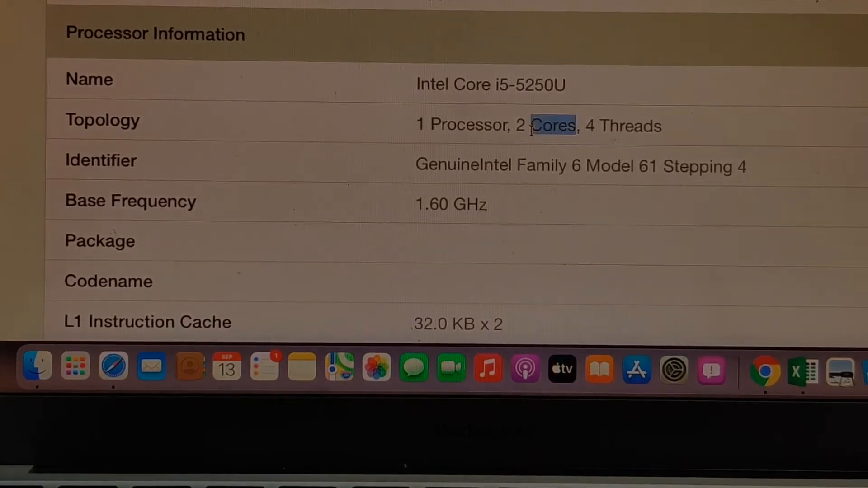
scroll(down, 3)
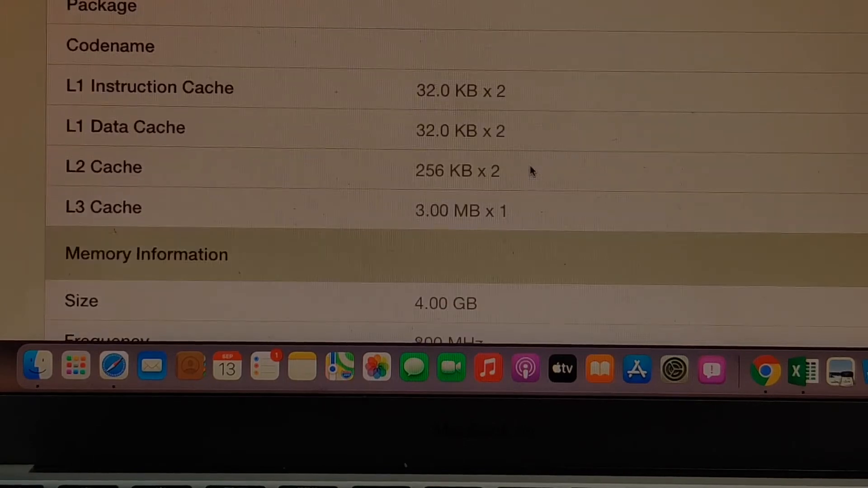
scroll(down, 3)
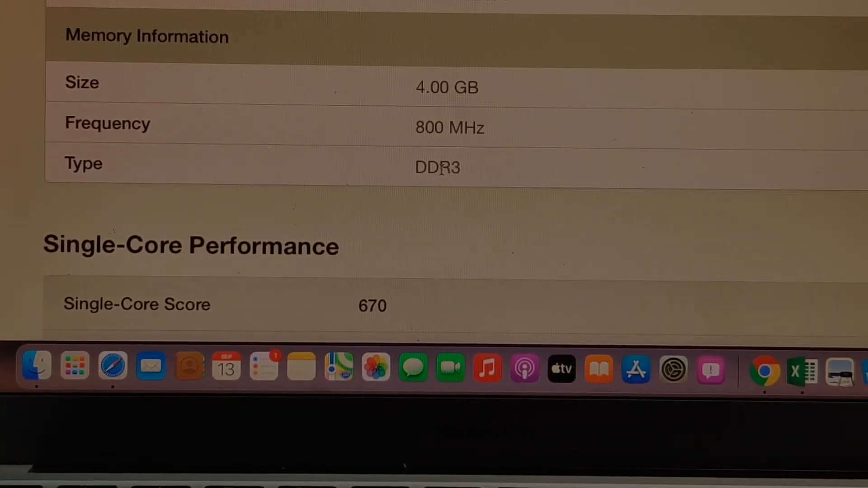
scroll(down, 3)
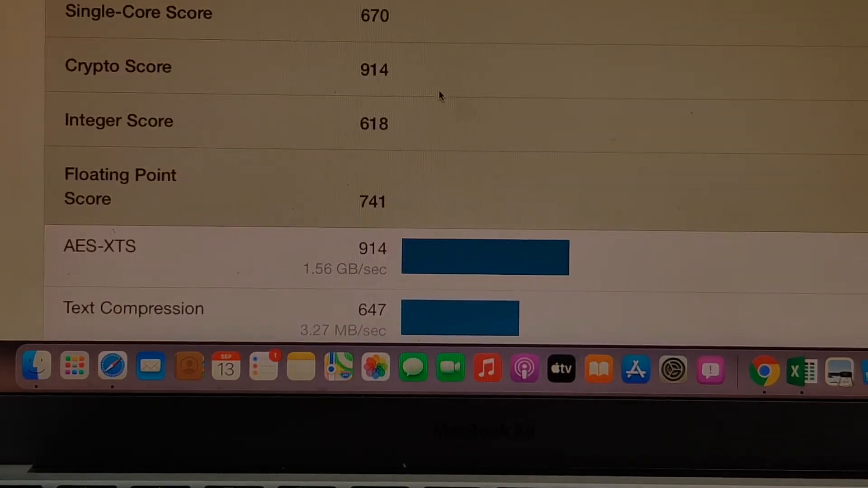
scroll(up, 3)
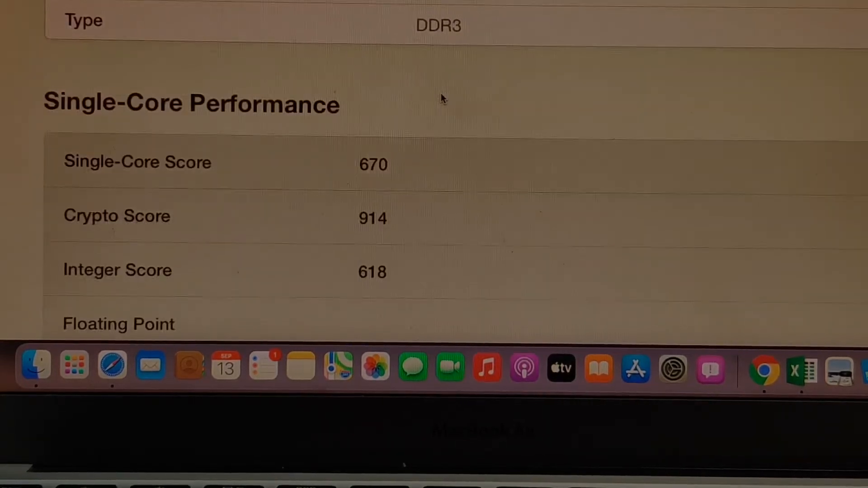
Scroll through the single-core workloads and select the Image Compression throughput figure.
scroll(down, 3)
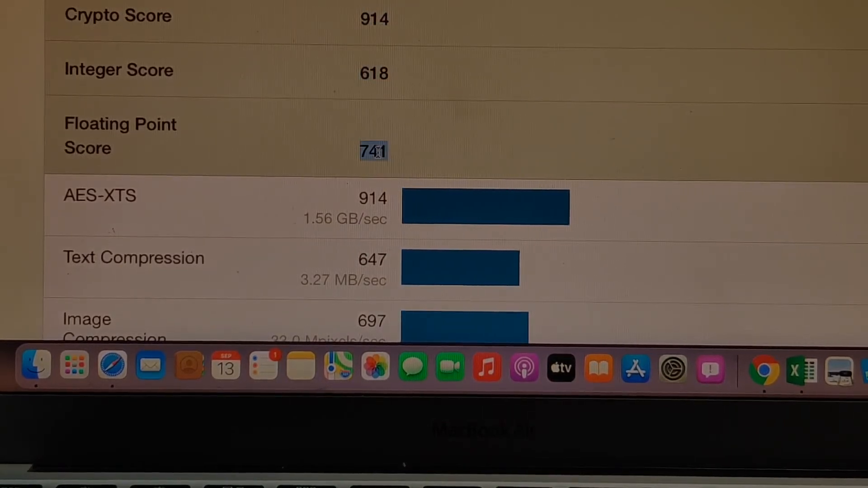
scroll(down, 3)
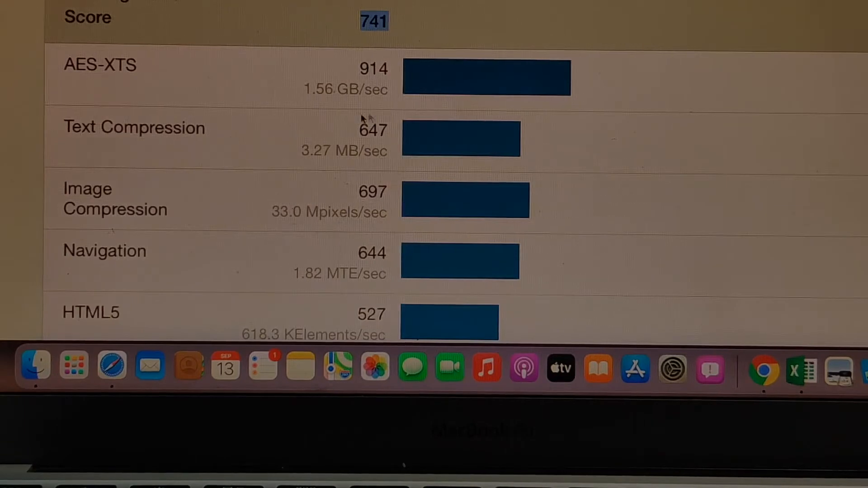
scroll(down, 3)
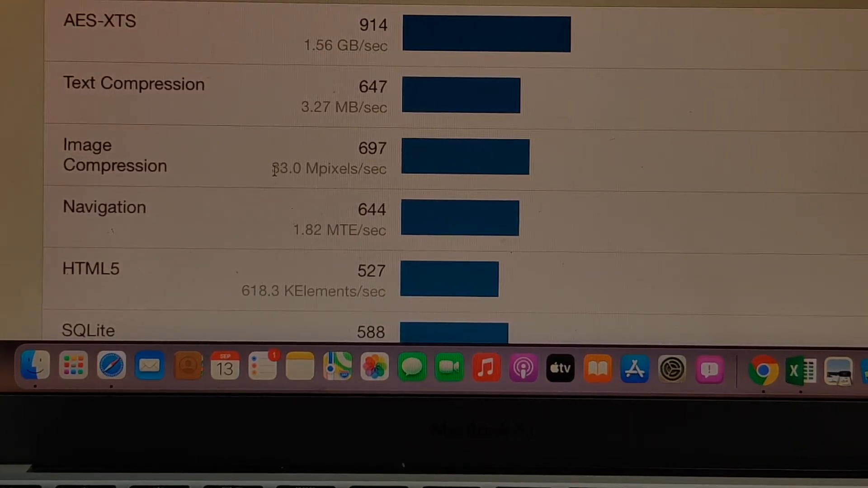
double_click(327, 169)
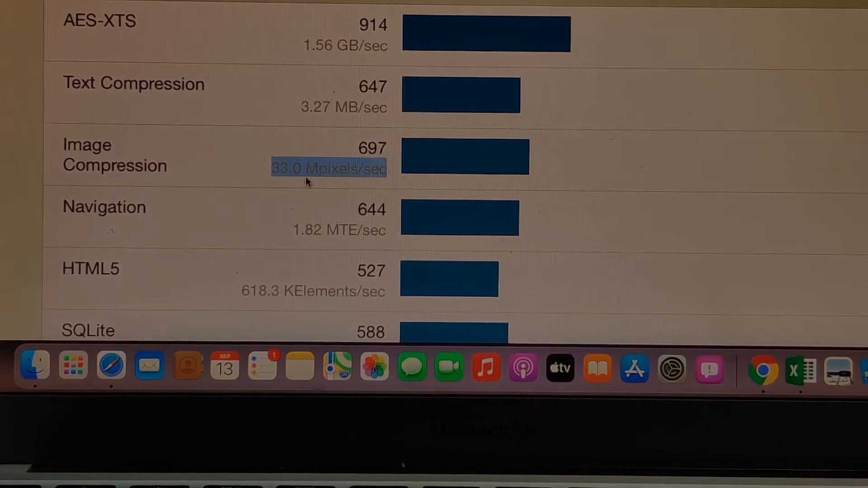
Review the multi-core breakdown (1682 crypto, 1312 integer, 1505 floating point) and return to the top.
scroll(down, 3)
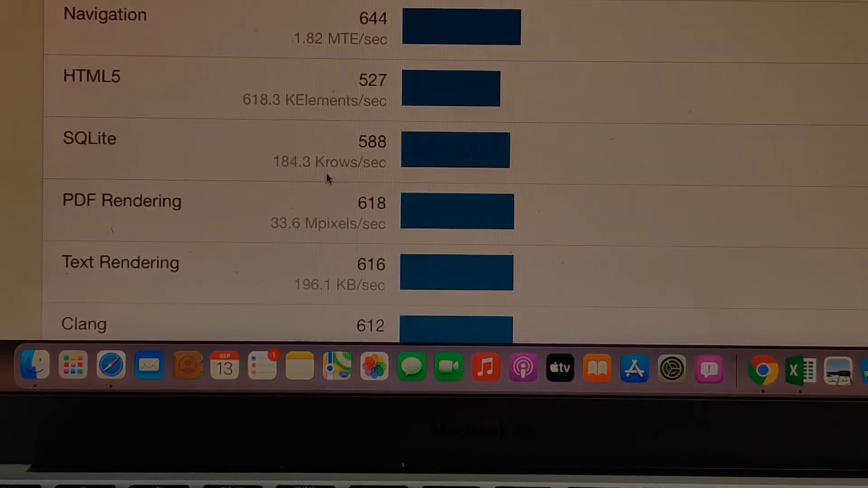
scroll(up, 3)
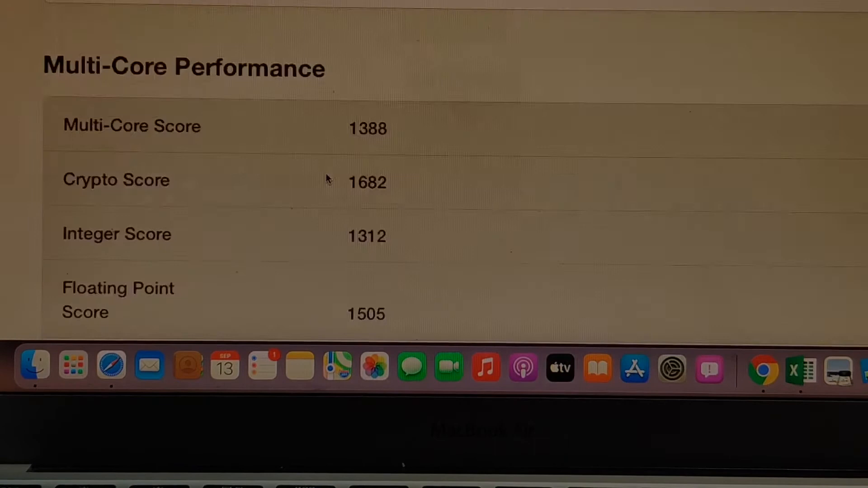
scroll(up, 3)
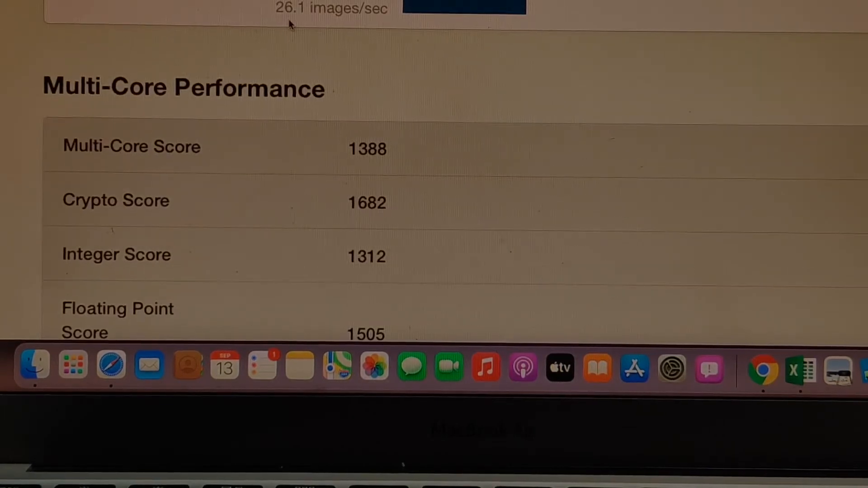
mouse_move(373, 37)
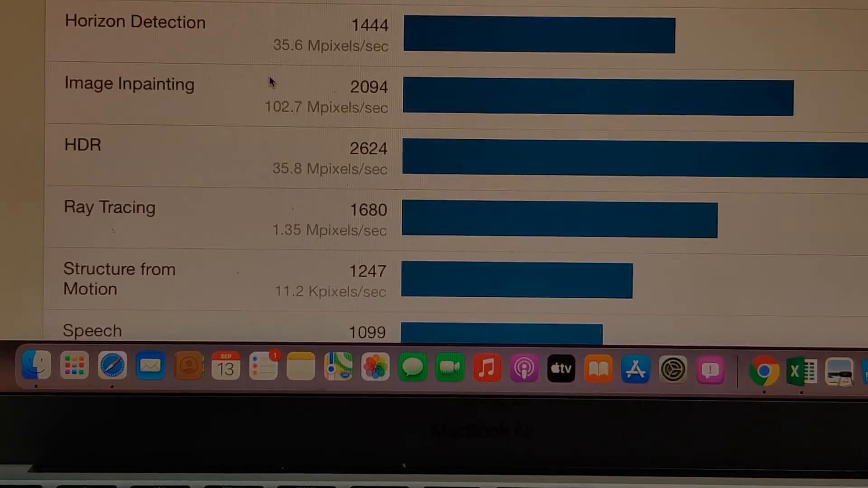
scroll(down, 3)
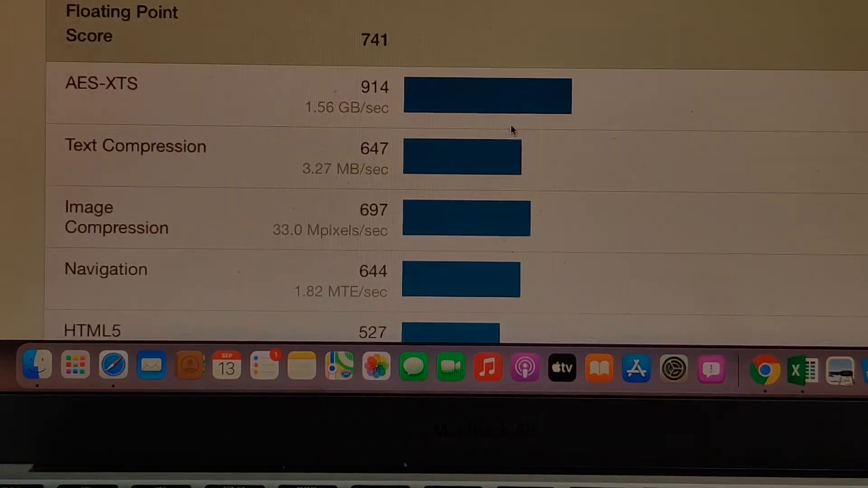
scroll(down, 3)
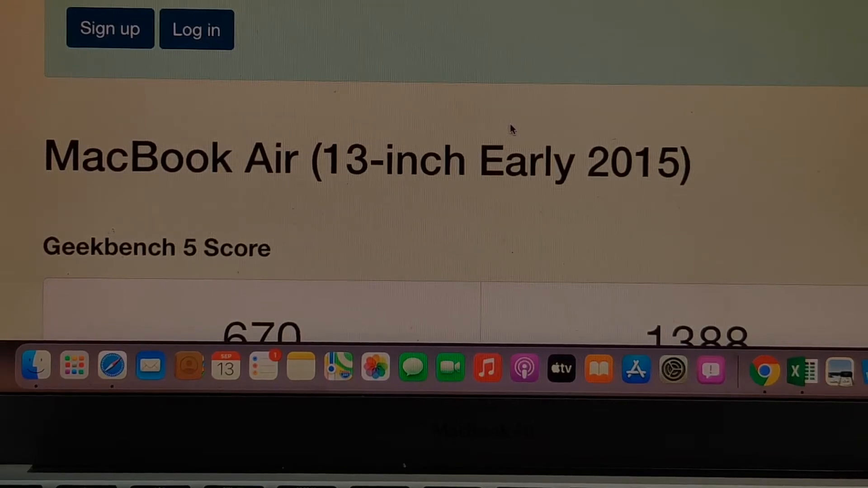
mouse_move(654, 125)
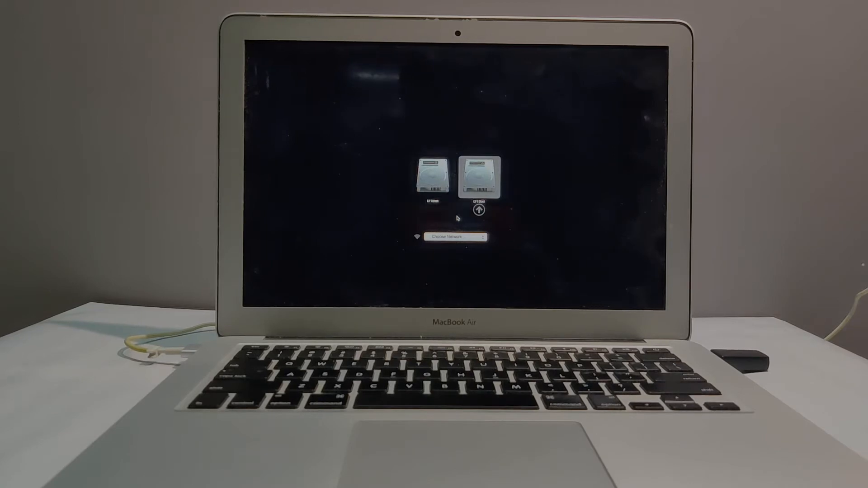
Boot Ubuntu from the startup disk and log in with the account password.
click(430, 166)
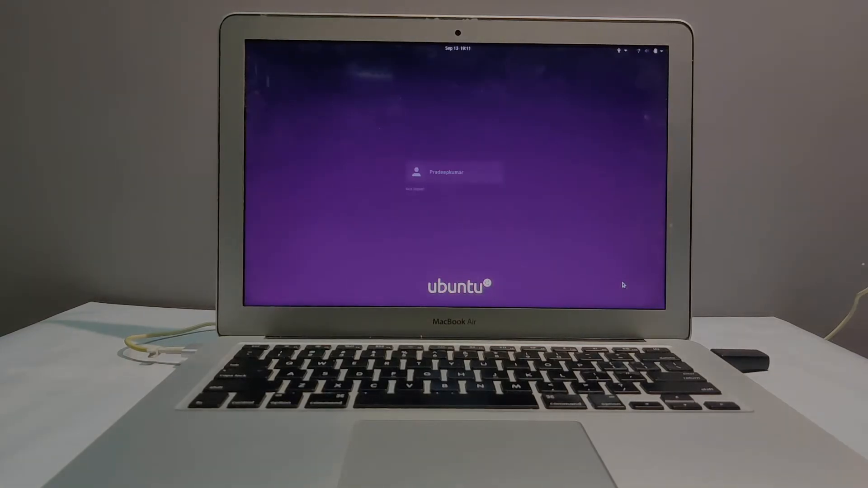
click(445, 172)
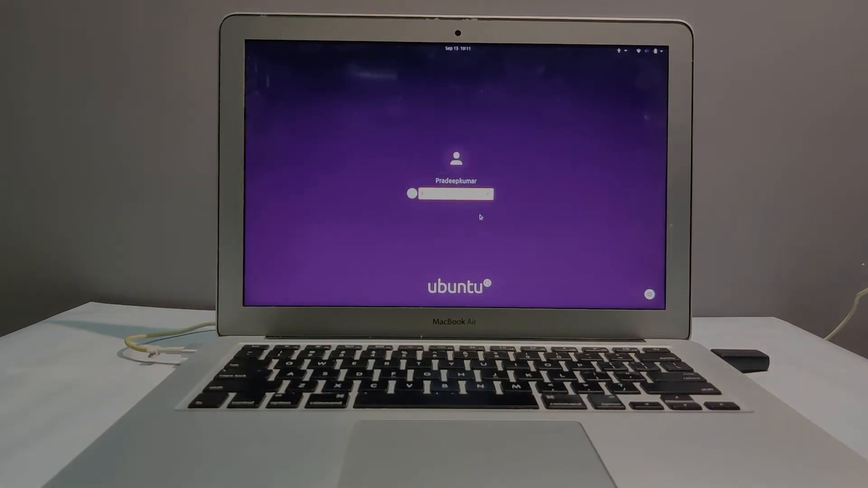
text(password)
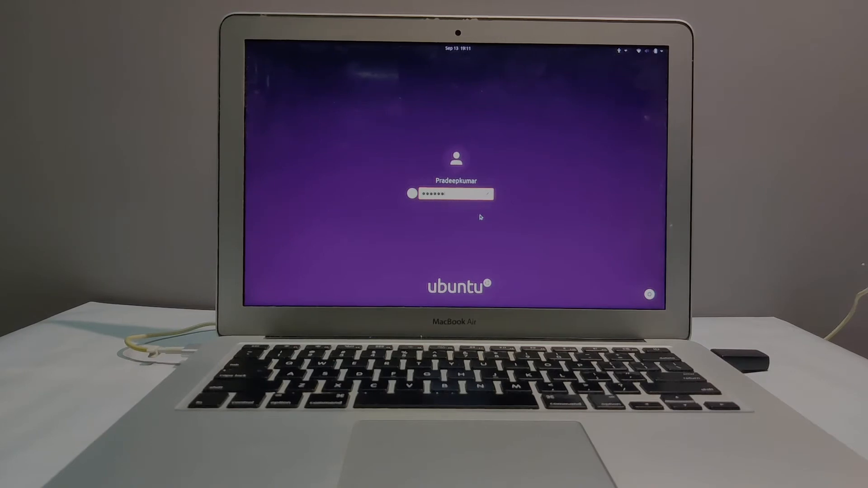
key(Return)
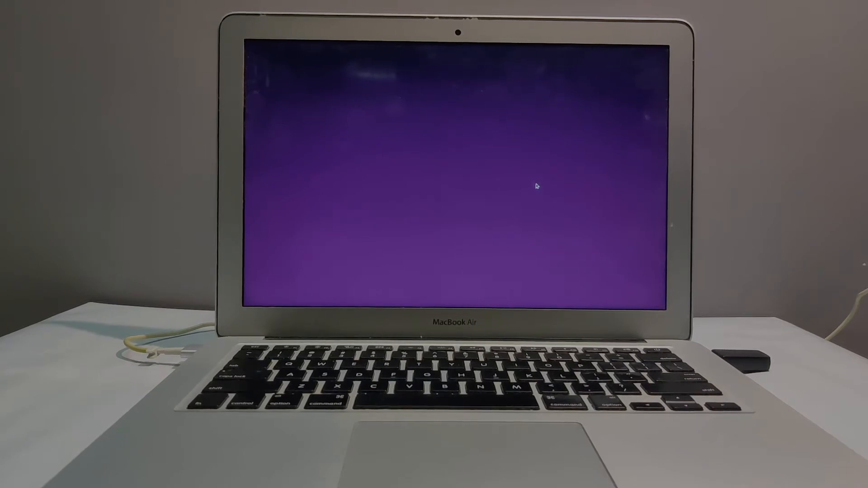
mouse_move(508, 49)
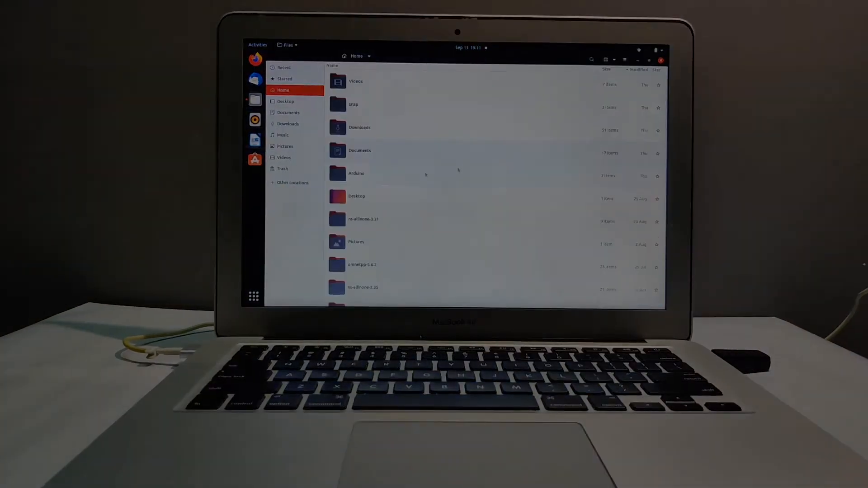
Open Downloads > Geekbench-5.2.3-Linux in Files, showing geekbench5, geekbench.plar and geekbench_x86_64.
click(288, 124)
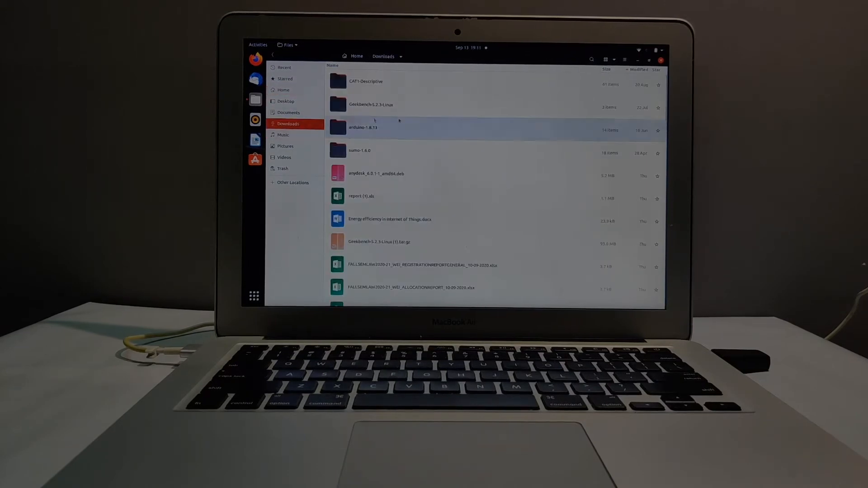
double_click(371, 104)
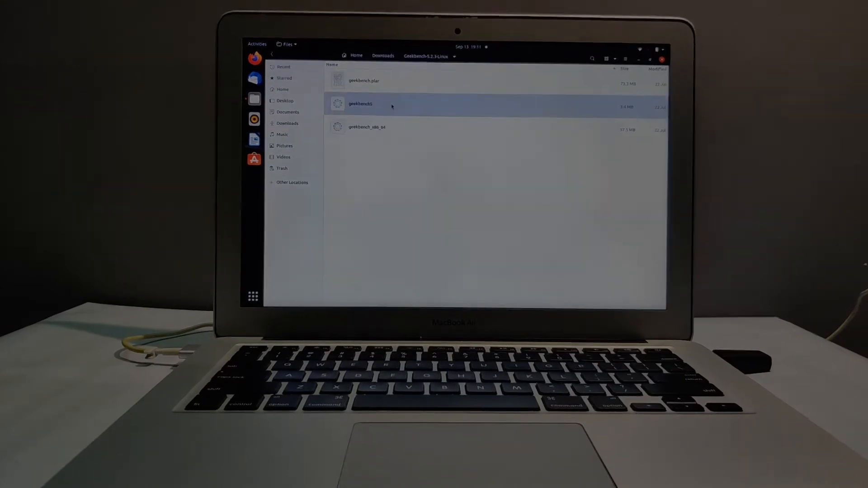
click(388, 145)
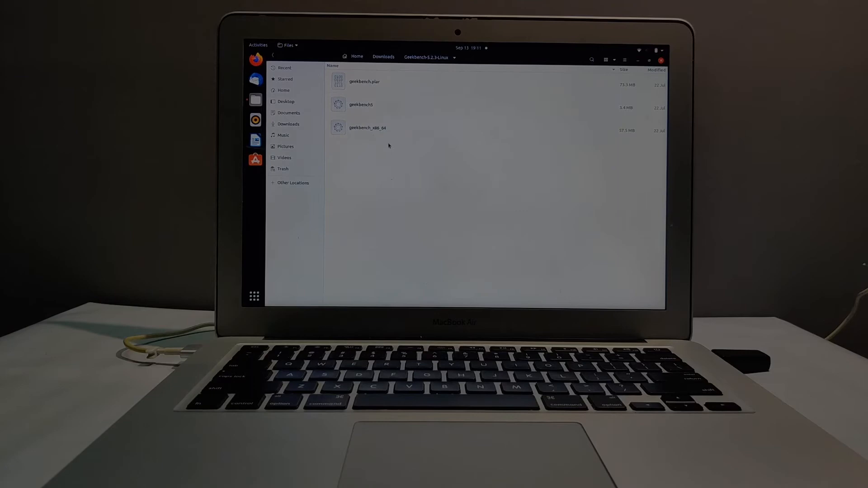
Open a new Terminal window and maximize it to fill the screen.
click(255, 178)
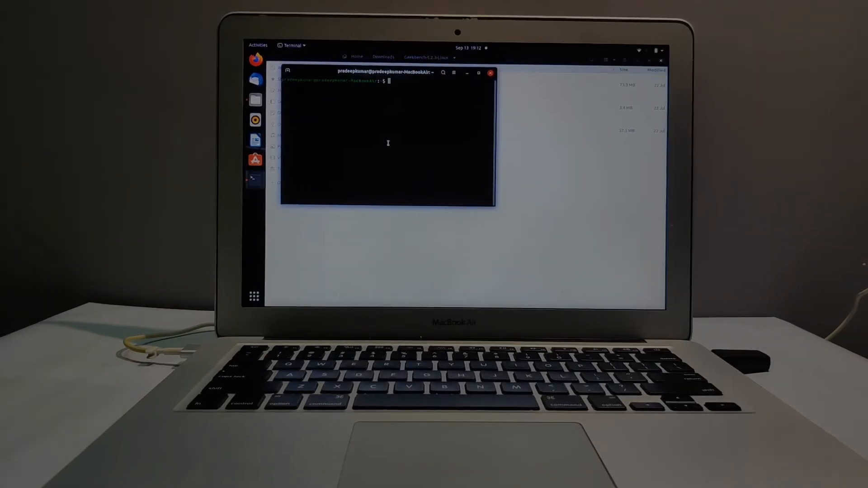
right_click(288, 71)
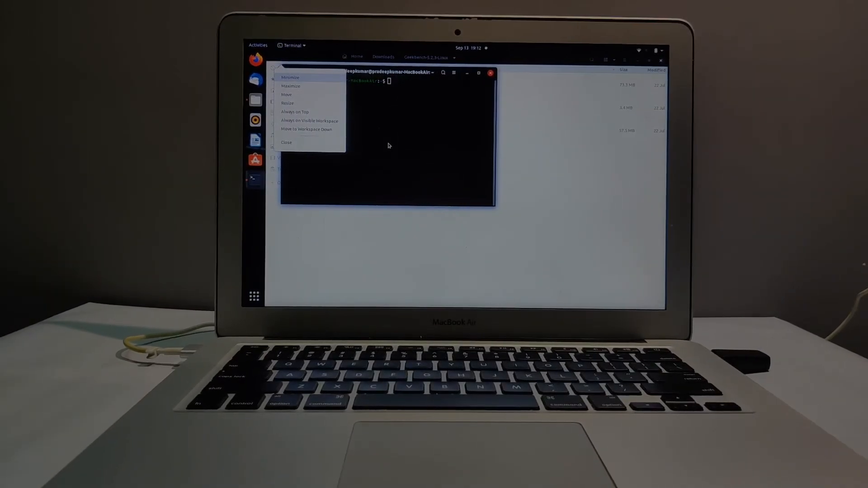
mouse_move(290, 86)
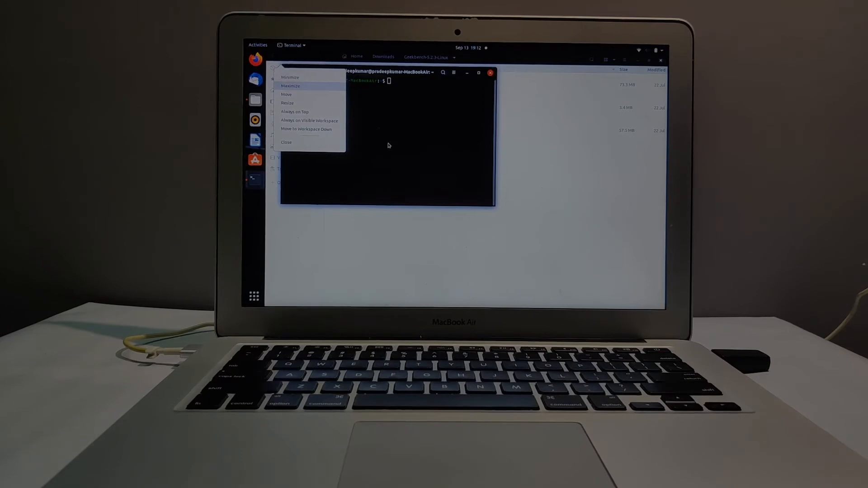
click(290, 86)
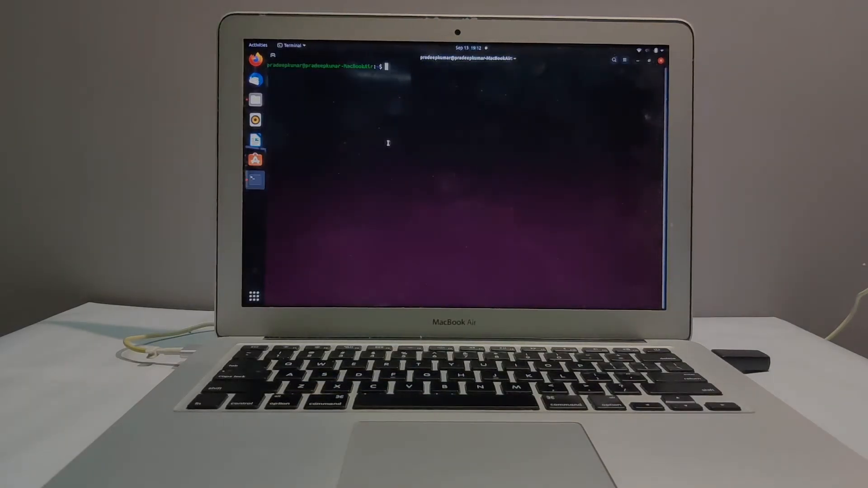
Change into Downloads/Geekbench-5.2.3-Linux and run ./geekbench5 to benchmark and upload results.
text(cd)
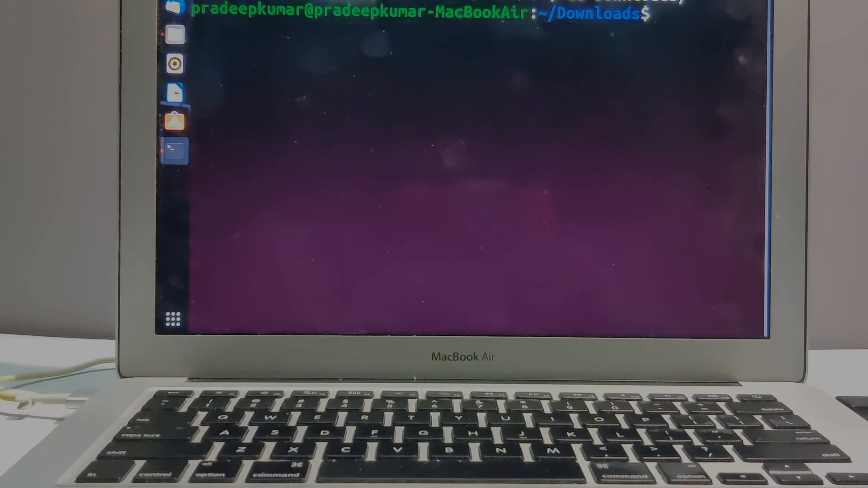
text(cd Geekbench-5.2.3-Linux/)
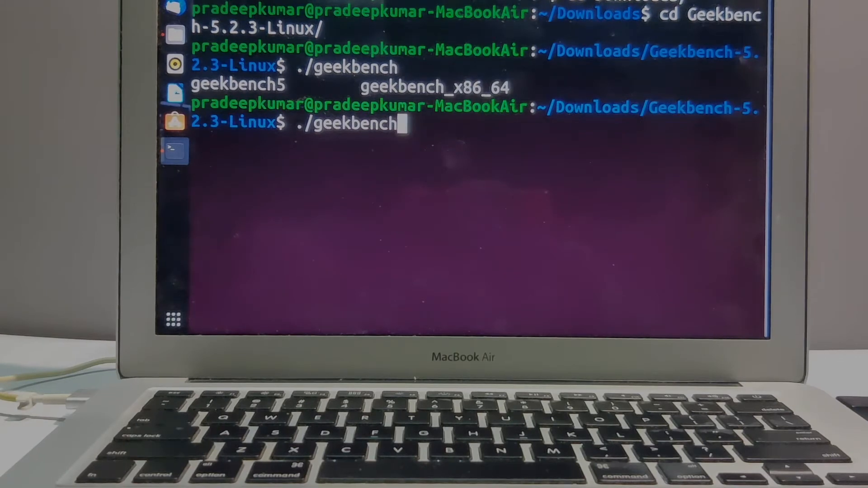
key(Return)
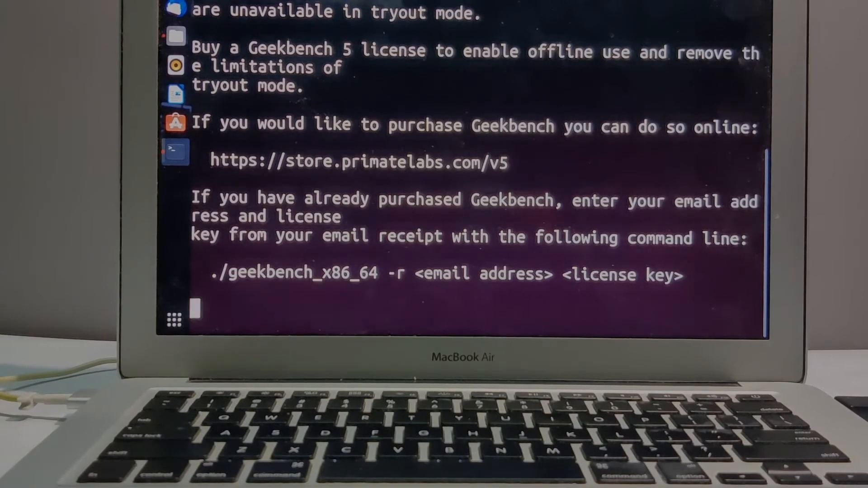
key(Return)
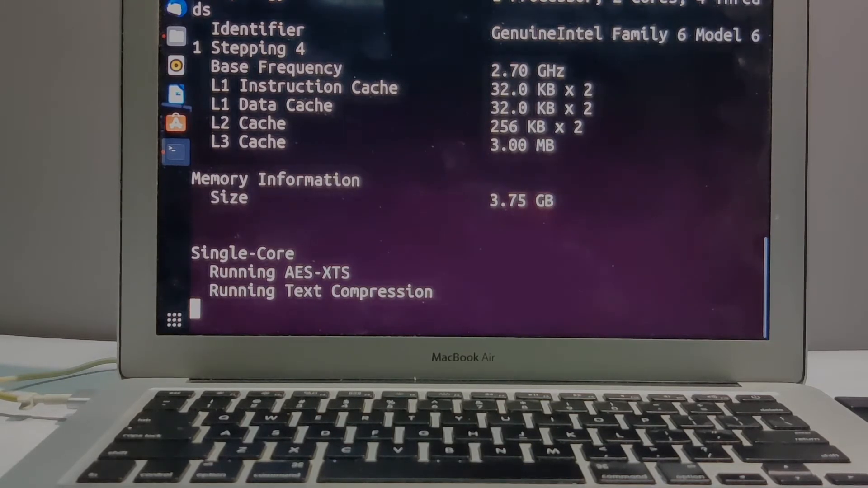
scroll(up, 3)
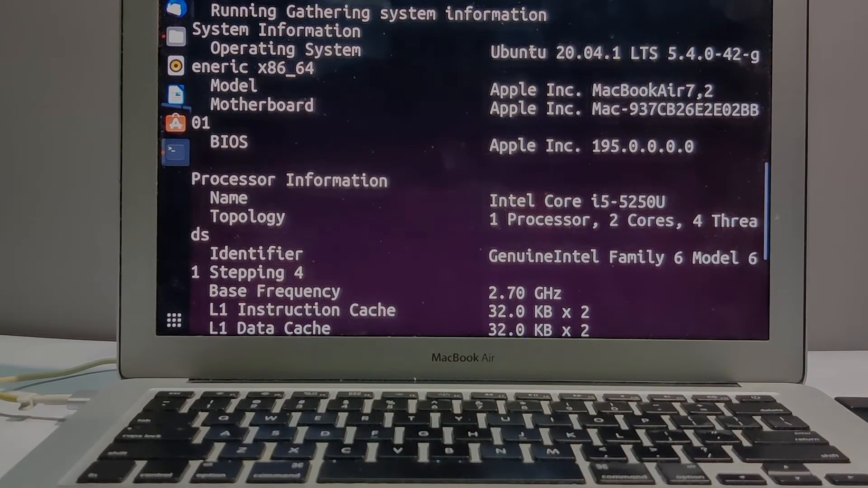
scroll(down, 3)
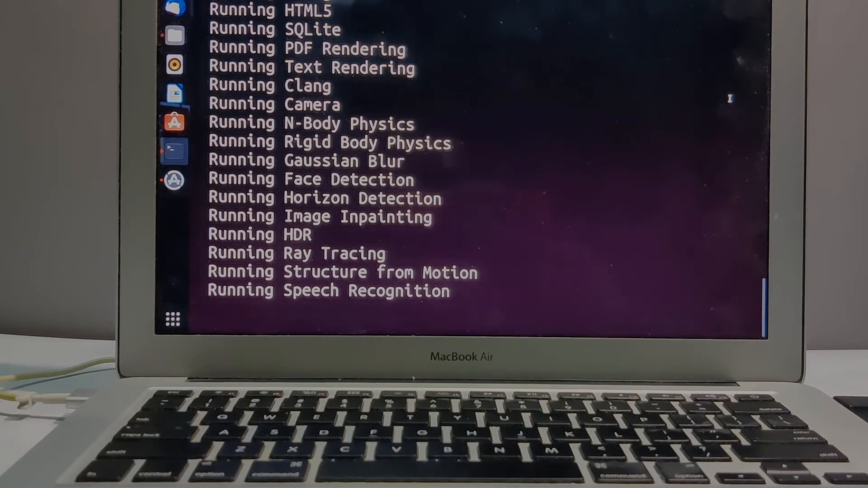
scroll(down, 3)
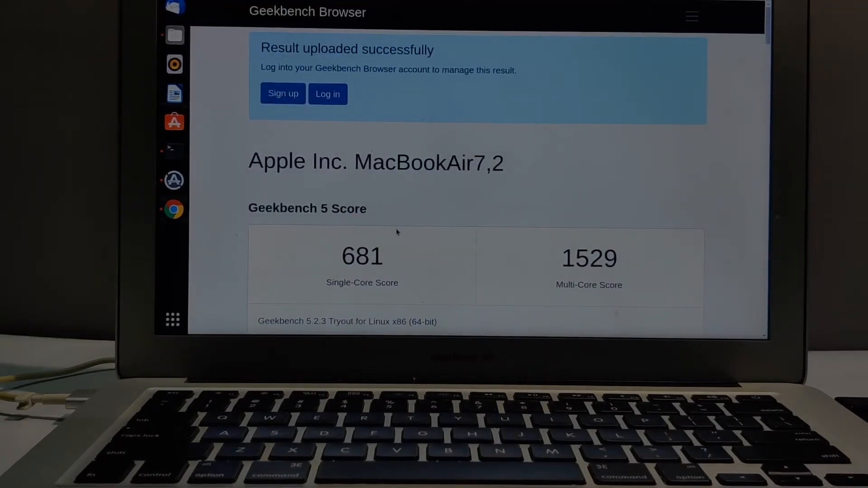
Scroll through the single-core workload scores and select Machine Learning at 650.
scroll(down, 3)
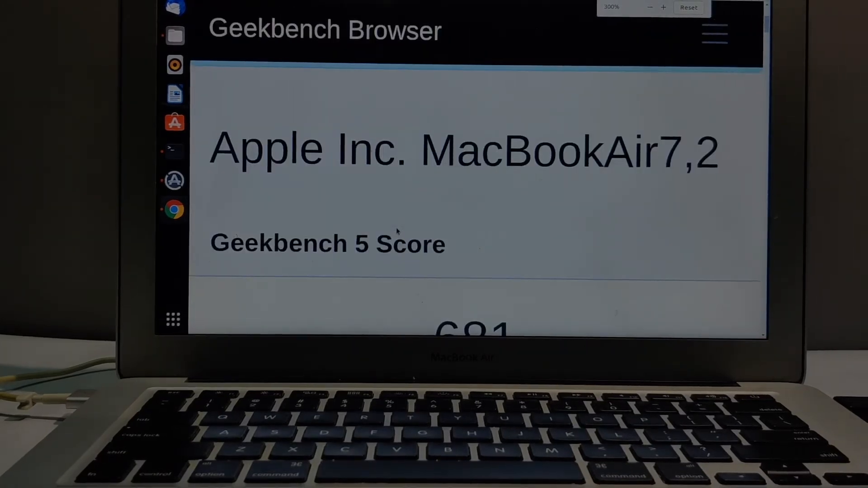
scroll(down, 3)
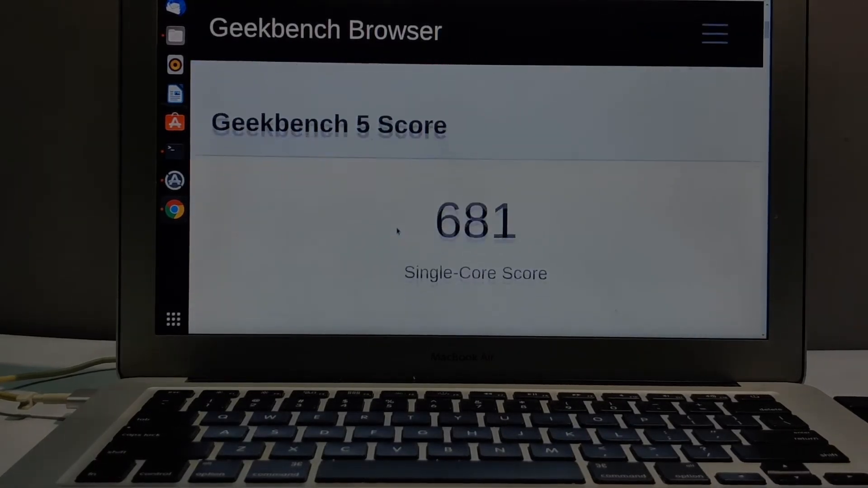
scroll(down, 3)
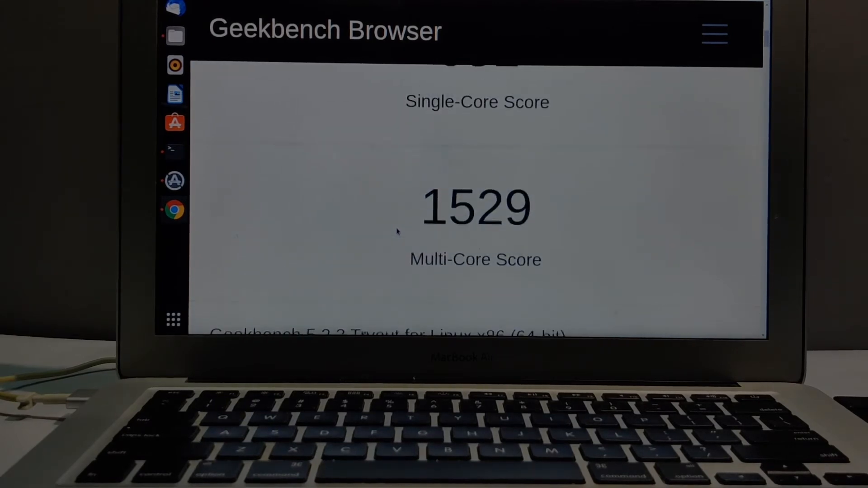
scroll(down, 3)
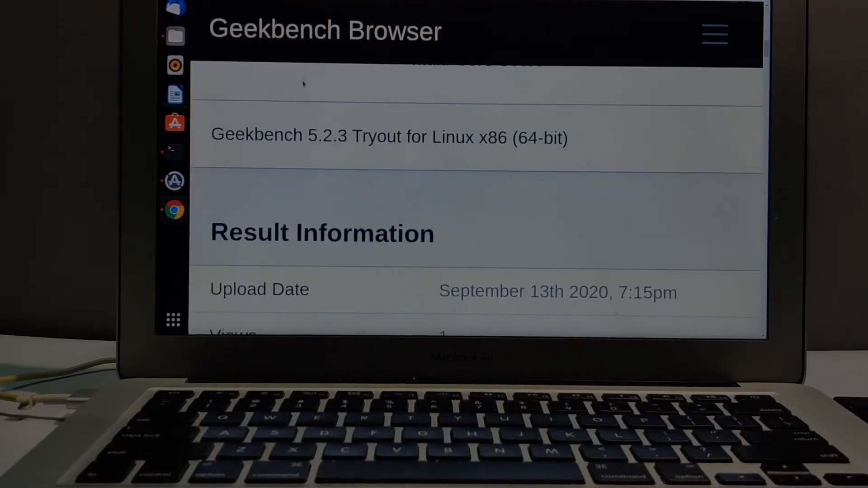
scroll(down, 3)
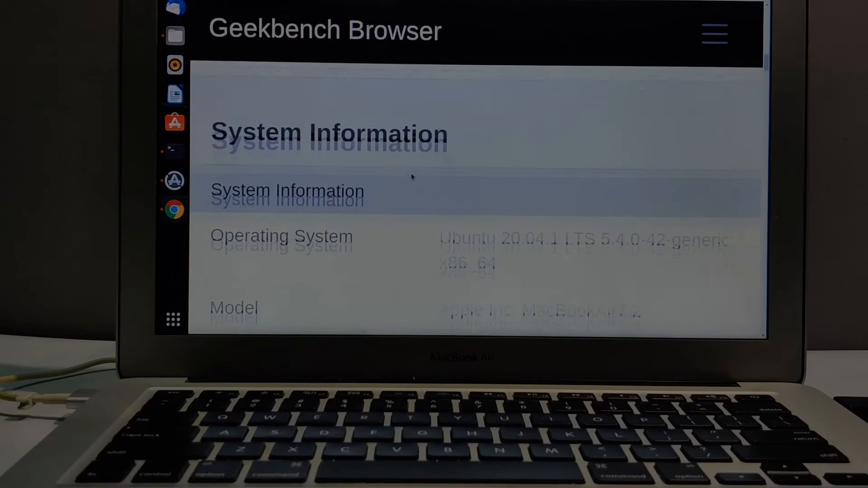
scroll(down, 3)
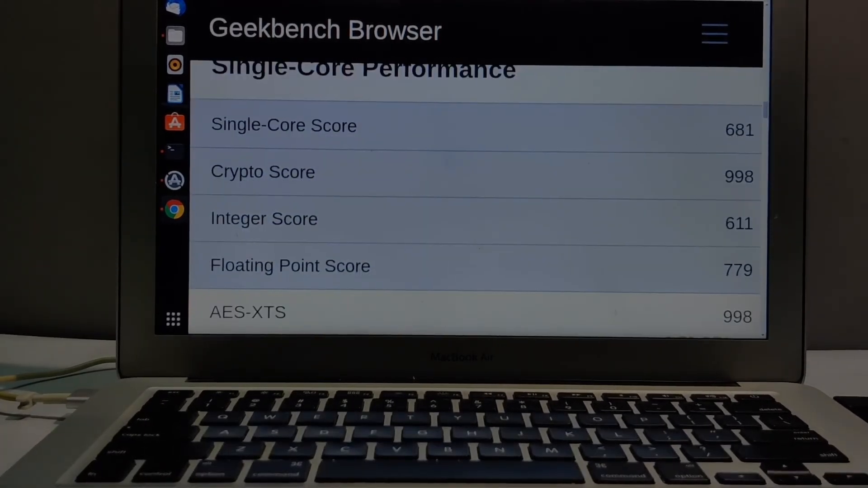
scroll(down, 3)
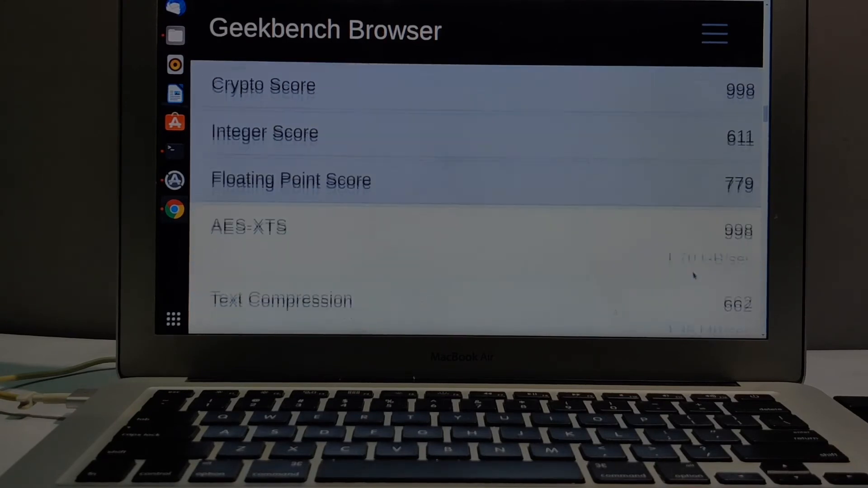
scroll(down, 3)
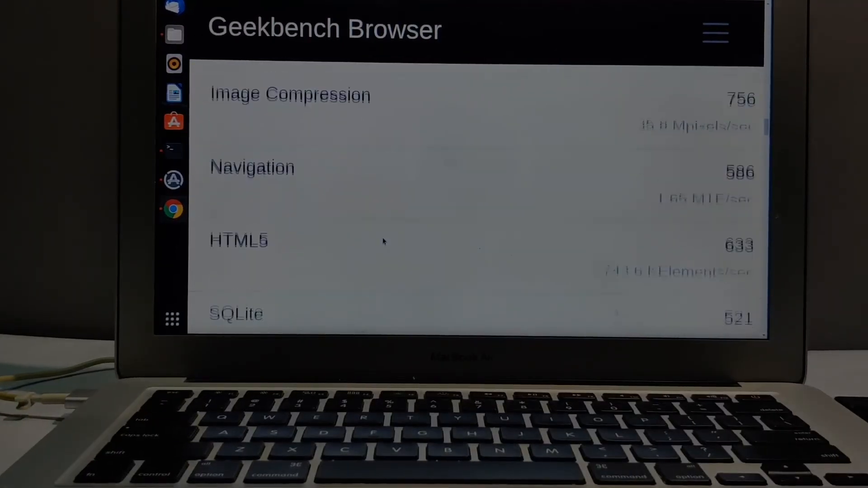
scroll(up, 3)
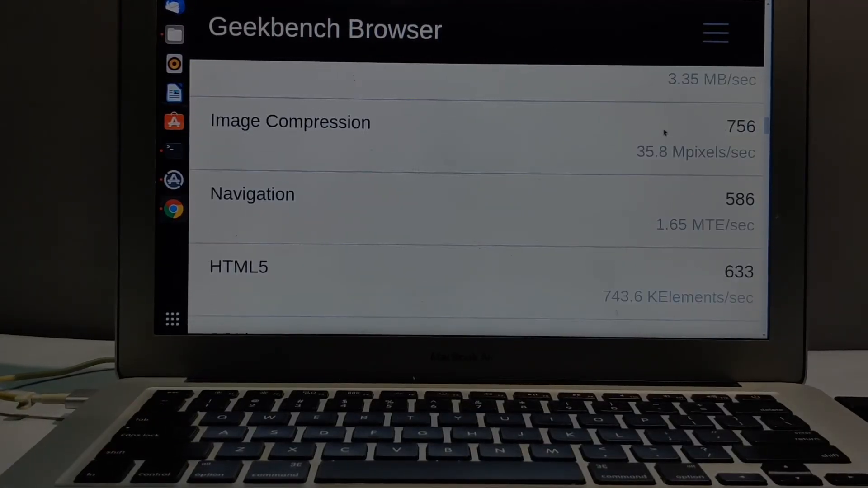
scroll(down, 3)
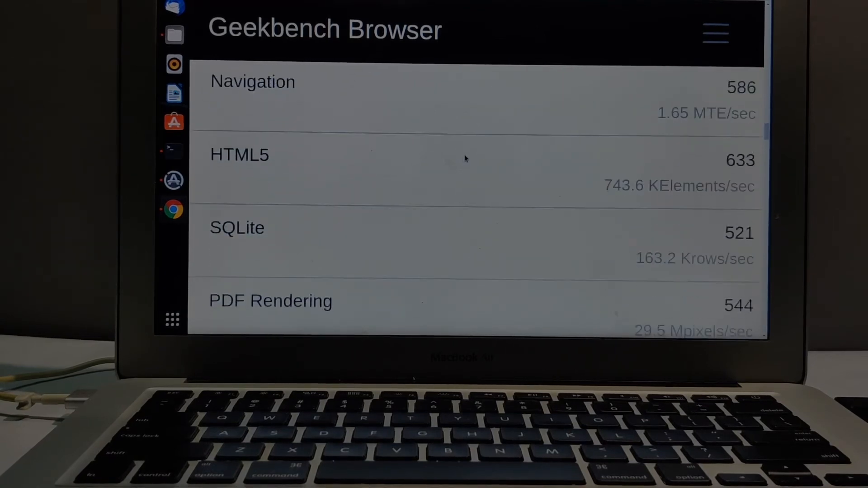
scroll(down, 3)
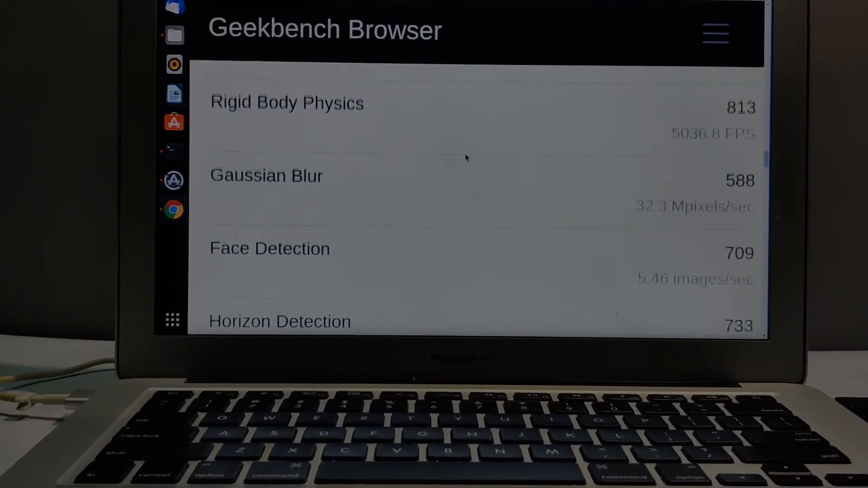
scroll(down, 3)
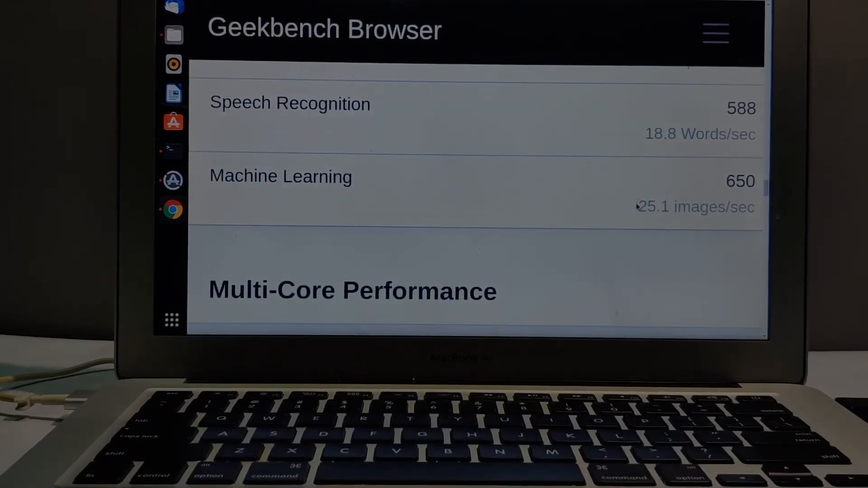
double_click(281, 175)
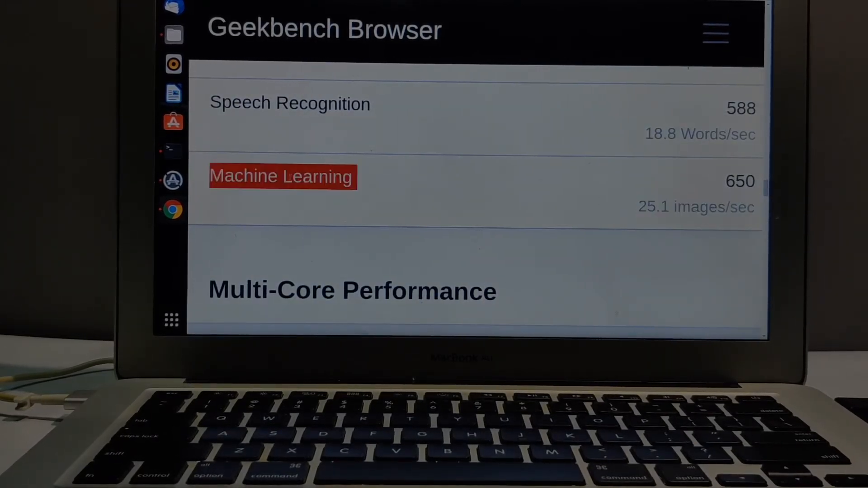
Scroll through the multi-core workload scores to Machine Learning at 1023, then back up.
scroll(down, 3)
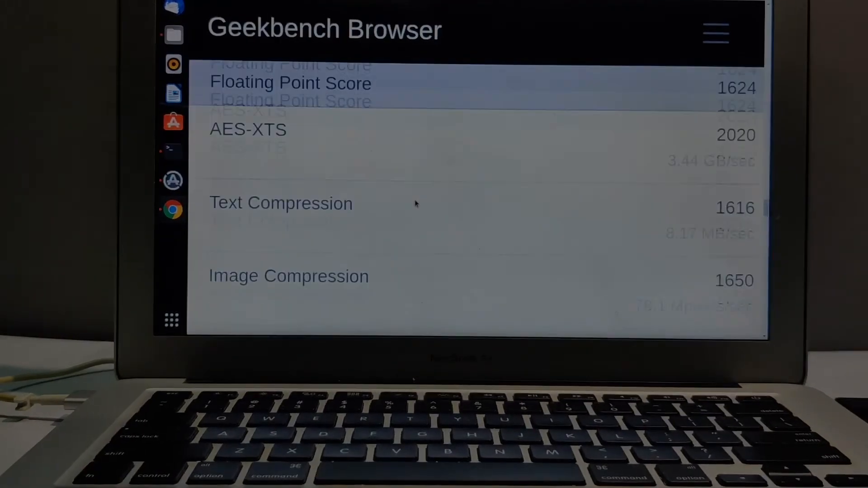
scroll(down, 3)
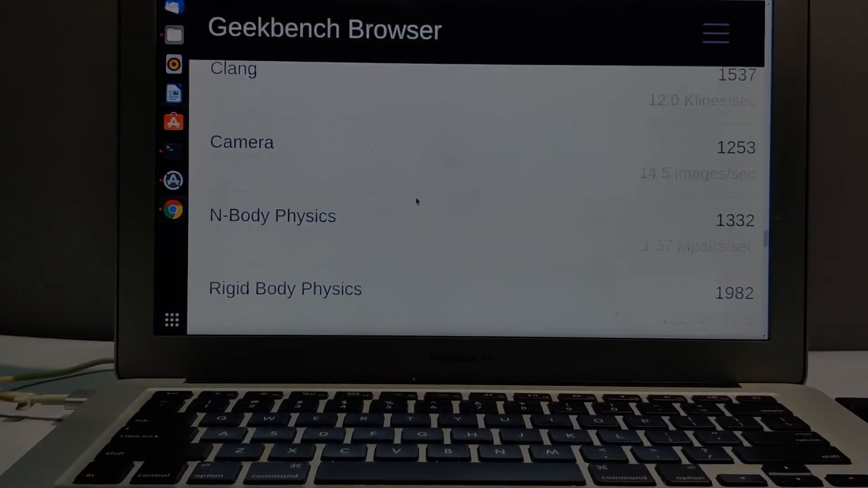
scroll(down, 3)
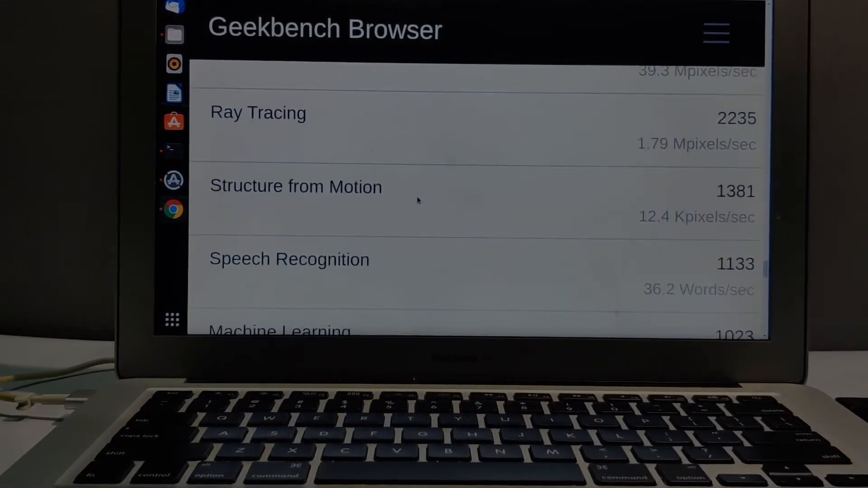
scroll(down, 3)
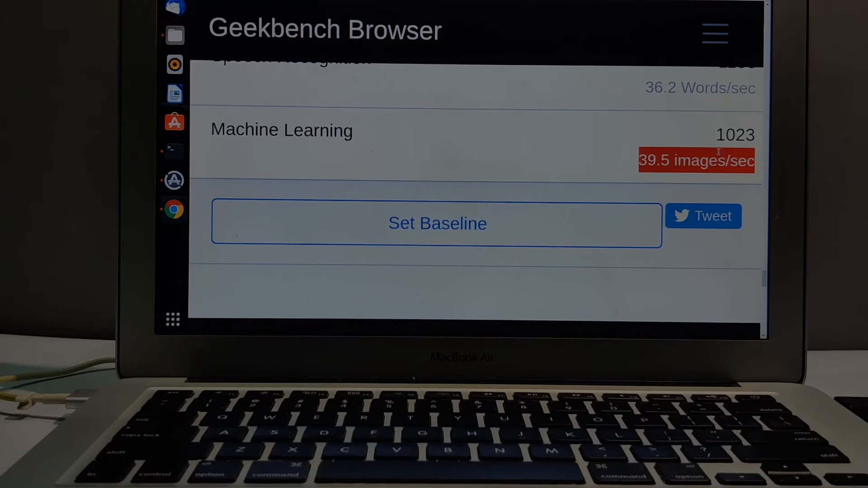
mouse_move(574, 134)
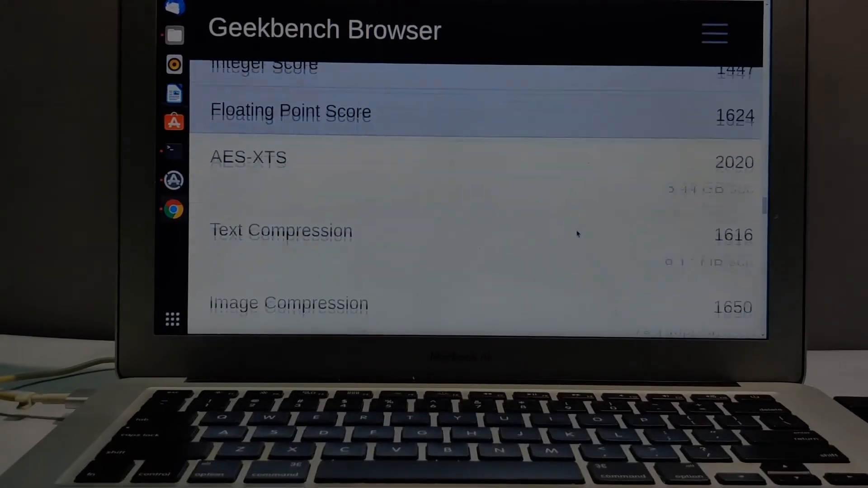
scroll(down, 3)
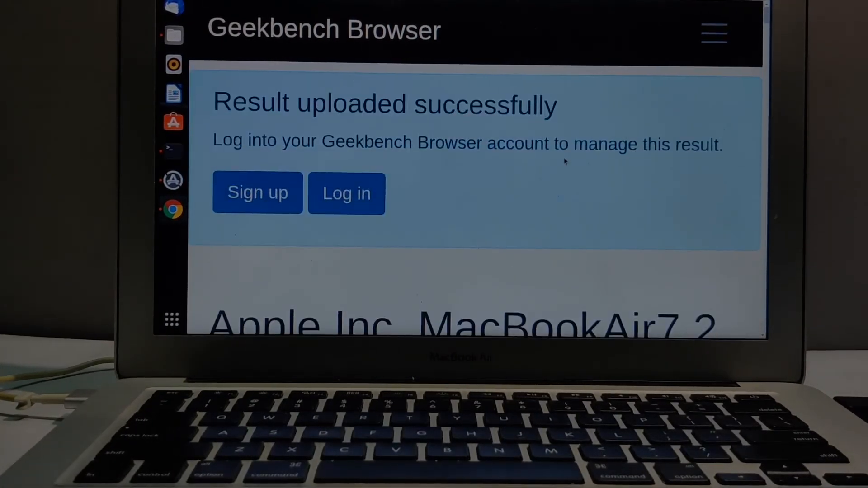
Scroll to the Geekbench 5 Score section showing 681 single-core and 1529 multi-core.
scroll(down, 3)
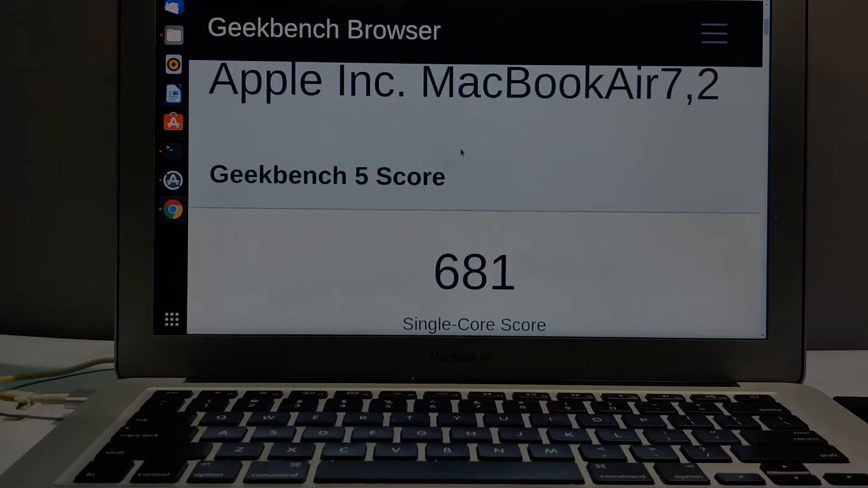
scroll(down, 3)
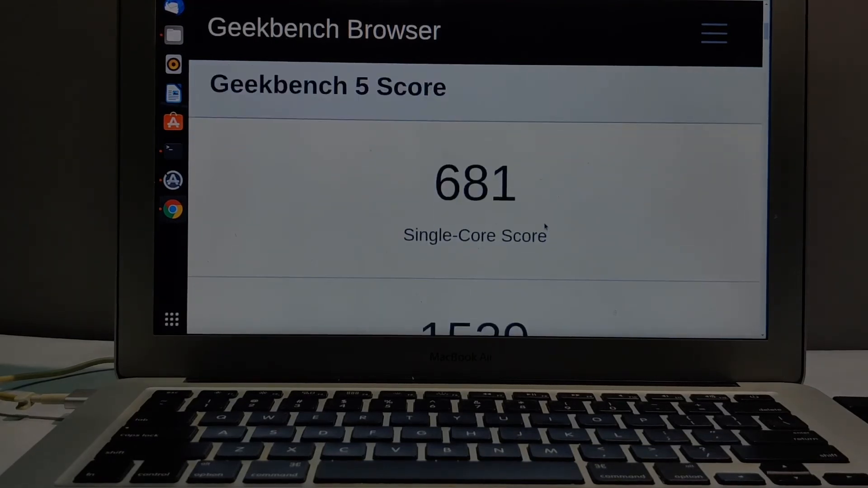
scroll(down, 3)
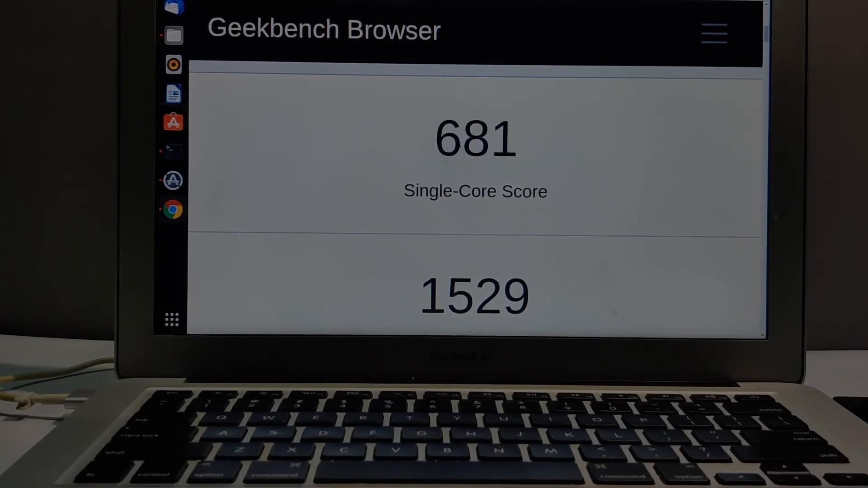
scroll(down, 3)
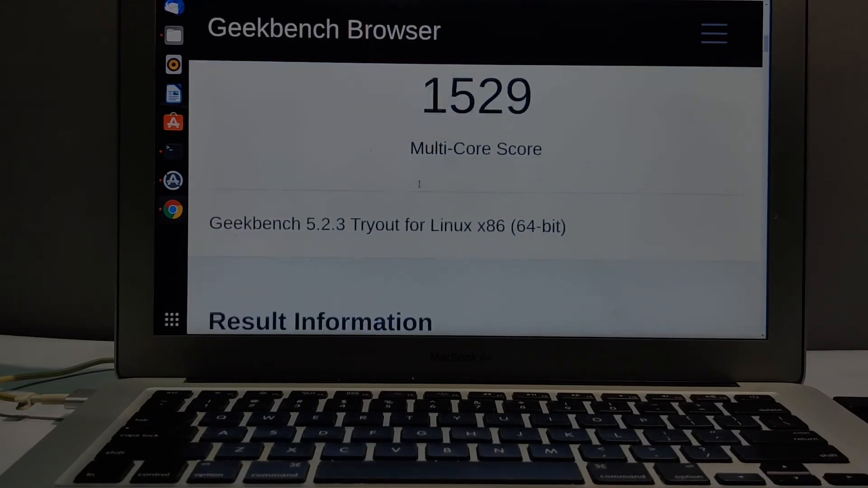
scroll(up, 3)
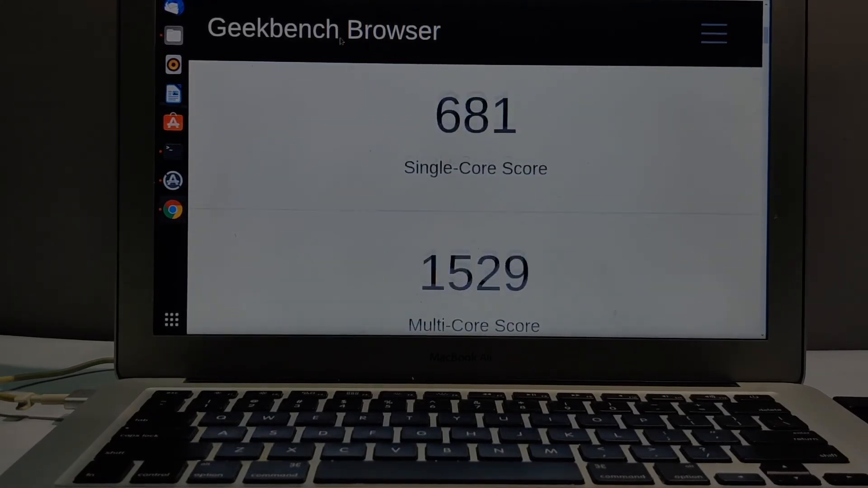
mouse_move(398, 128)
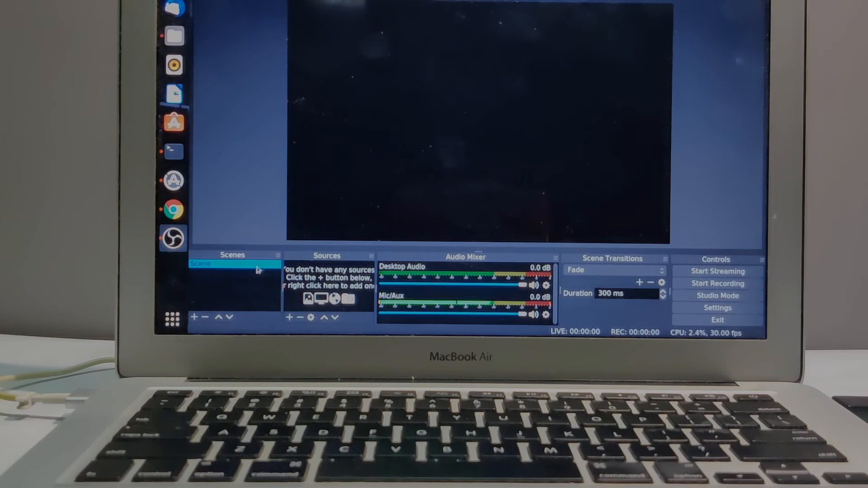
Add a Video Capture Device (V4L2) source to the OBS scene.
click(289, 317)
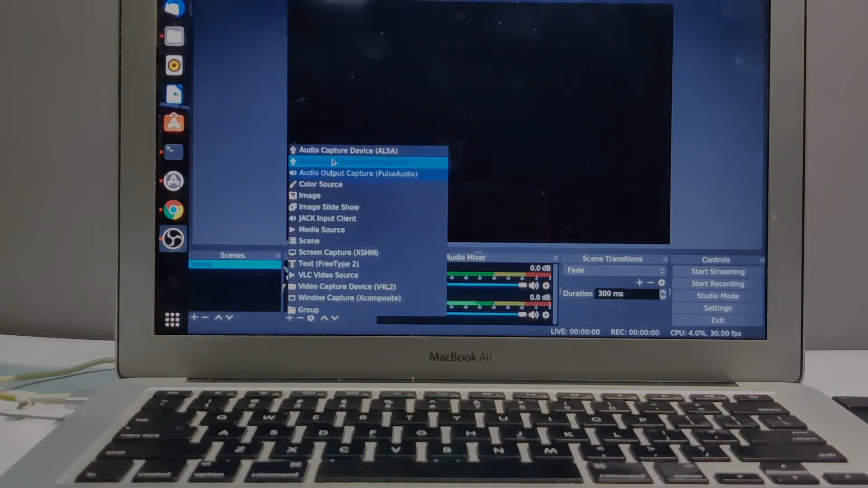
mouse_move(339, 252)
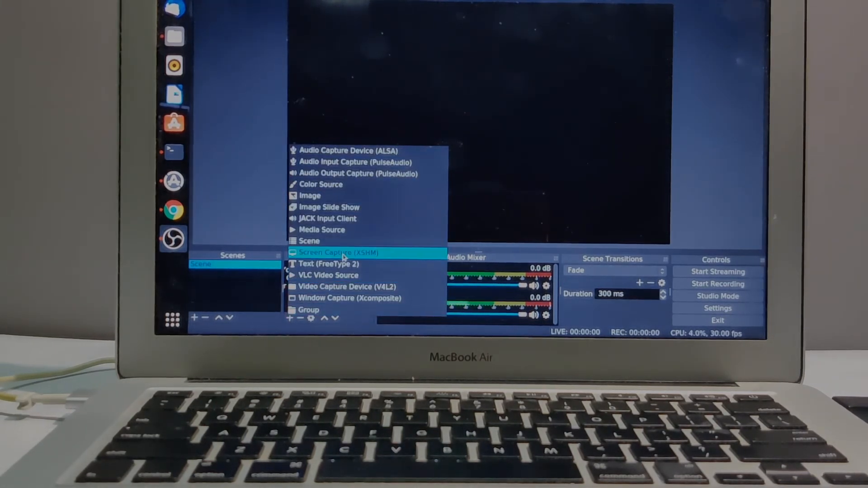
mouse_move(345, 286)
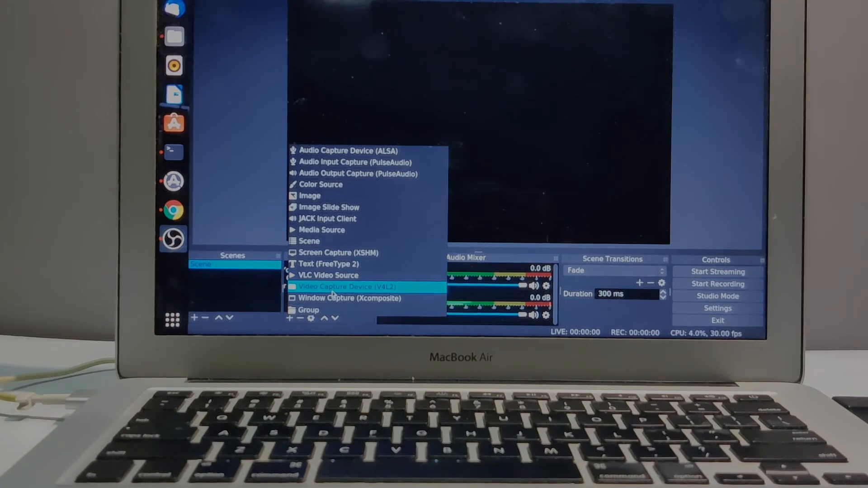
click(349, 287)
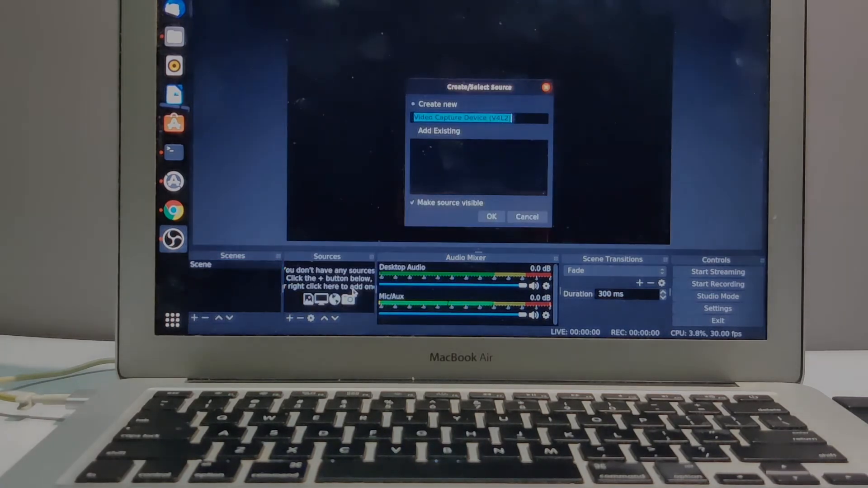
click(489, 217)
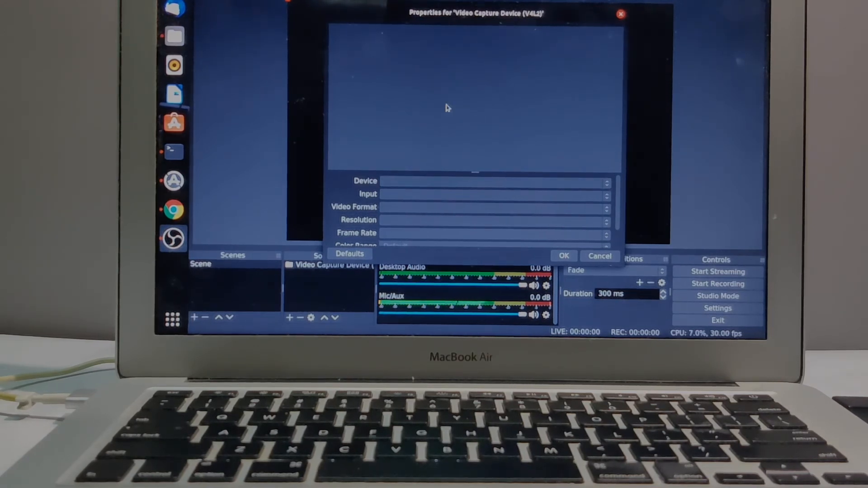
mouse_move(392, 175)
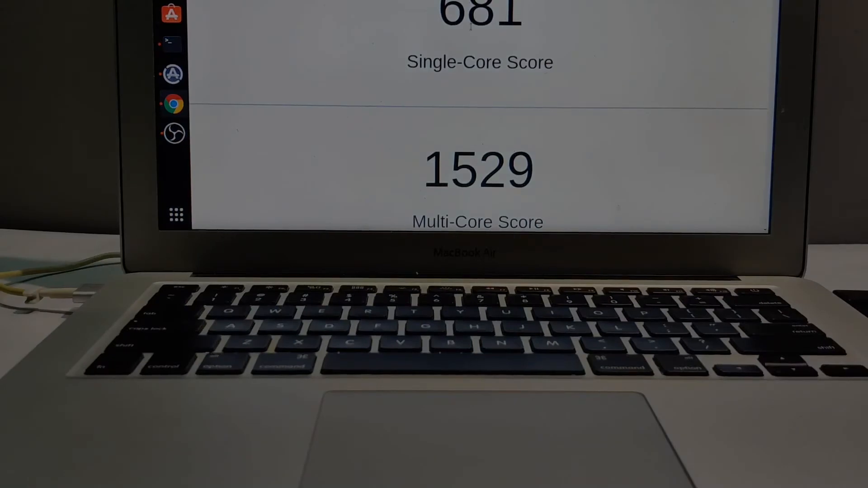
Review System Information: Ubuntu 20.04.1 LTS, 2 cores, 4 threads, 2.70 GHz.
scroll(down, 3)
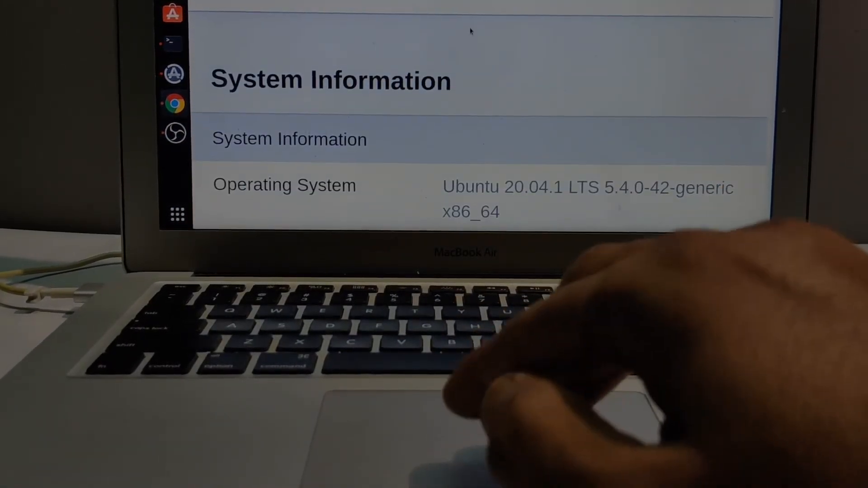
scroll(down, 3)
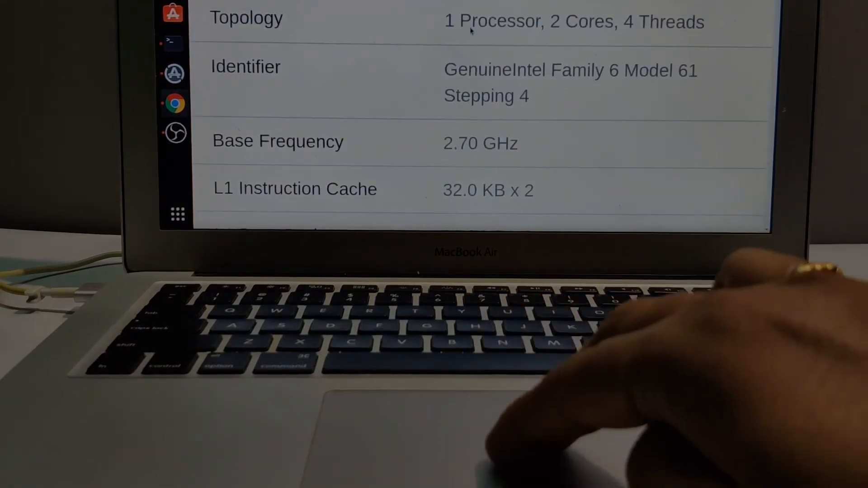
scroll(down, 3)
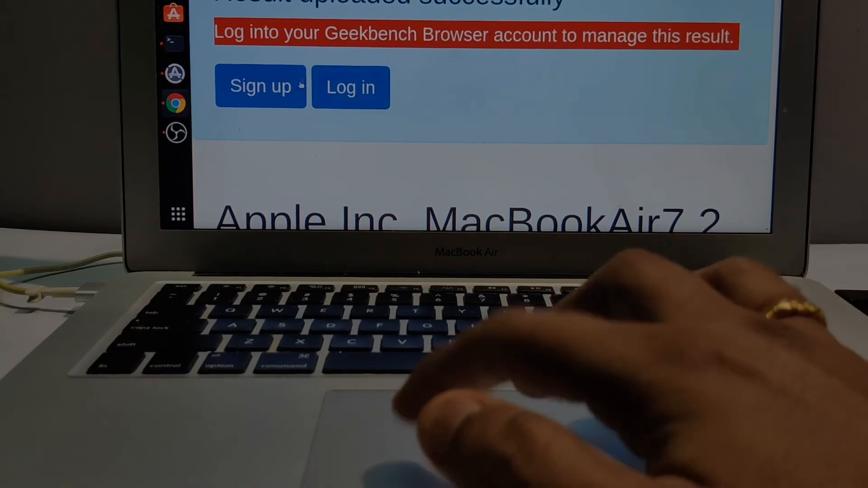
click(350, 87)
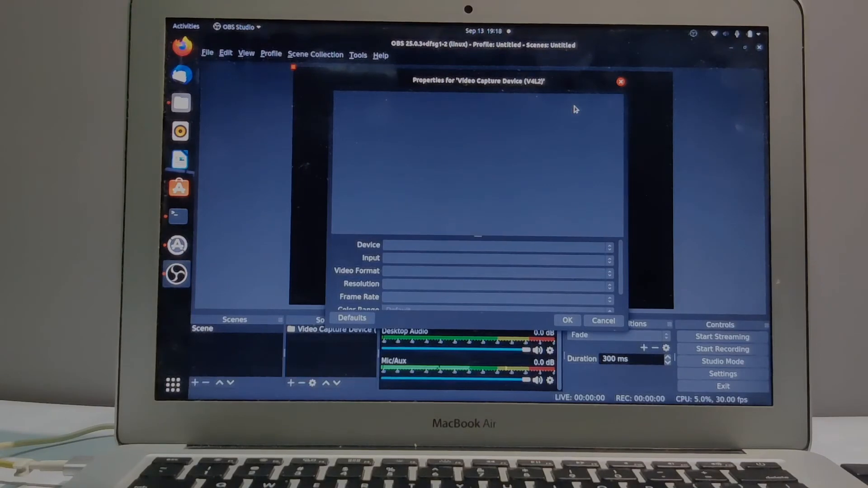
Close the V4L2 capture properties window and quit OBS Studio.
click(602, 321)
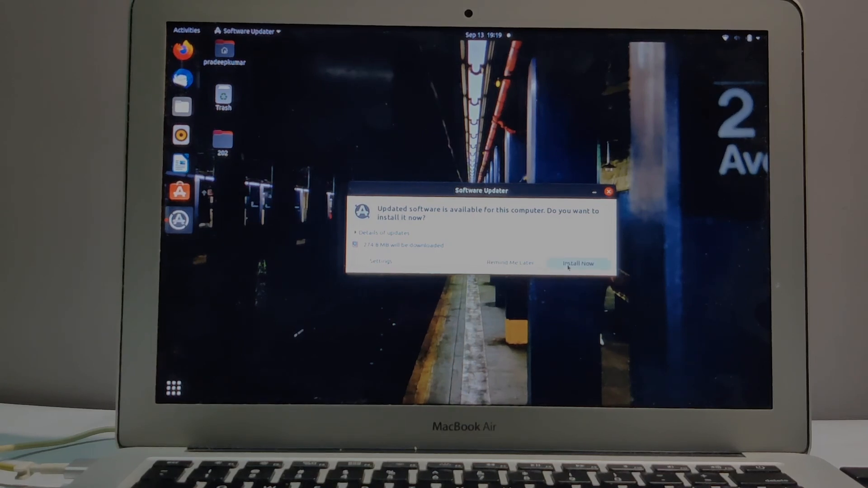
mouse_move(544, 294)
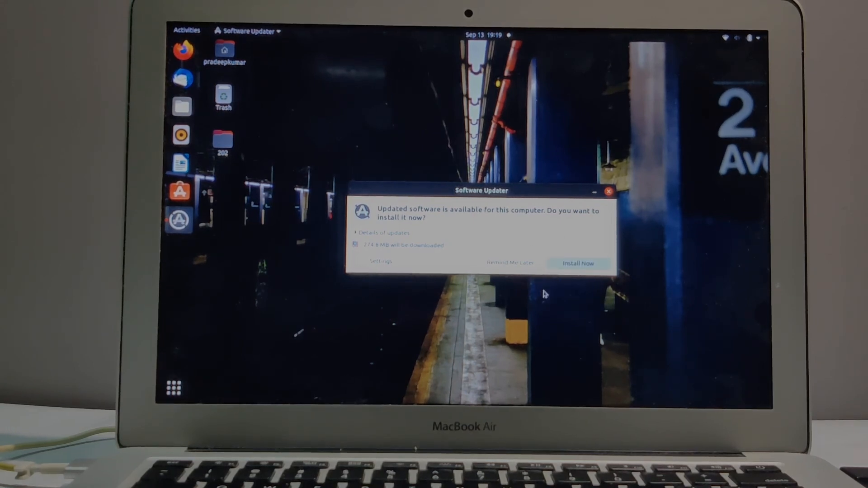
Dismiss the Software Updater prompt offering 274.8 MB of updates.
click(607, 191)
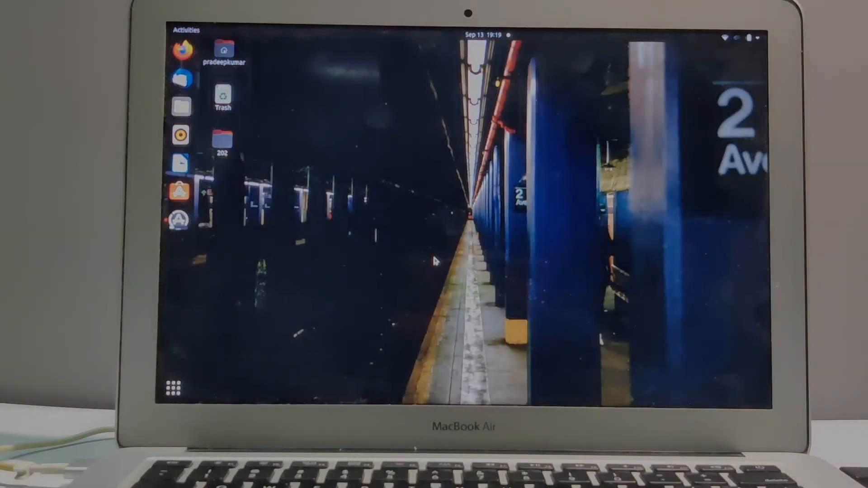
mouse_move(606, 374)
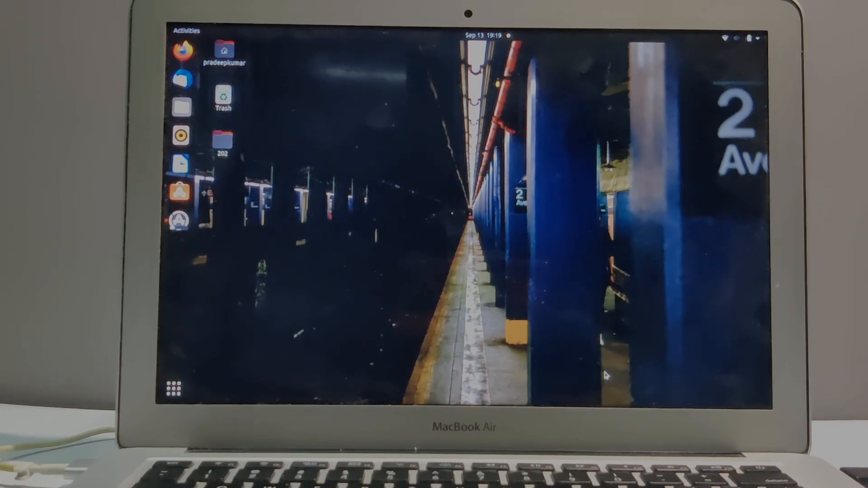